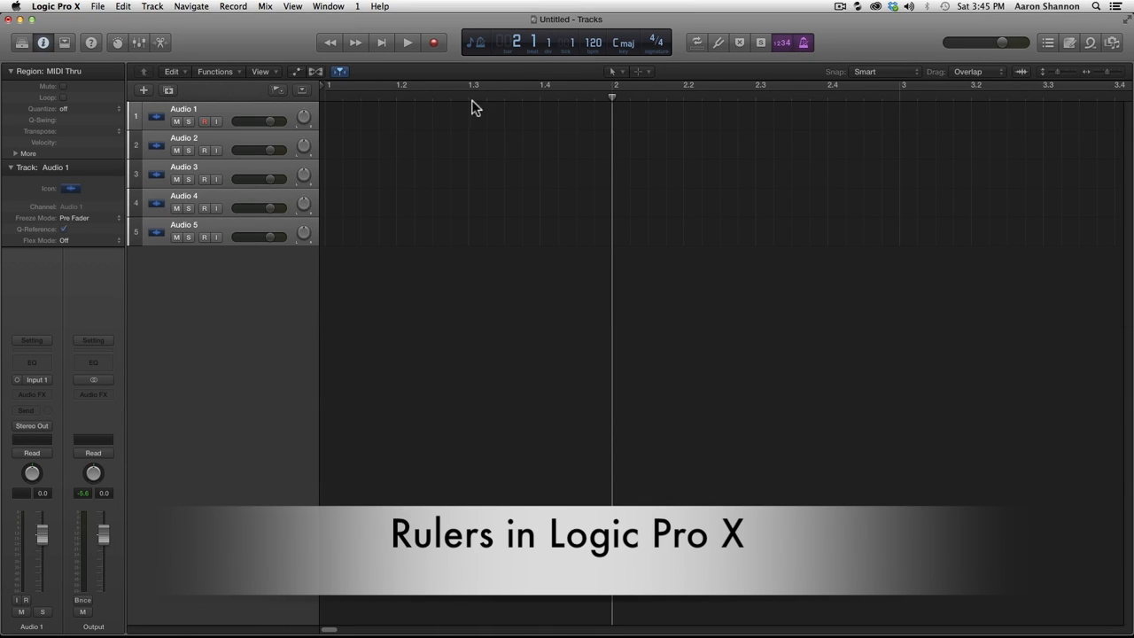
mouse_move(620, 110)
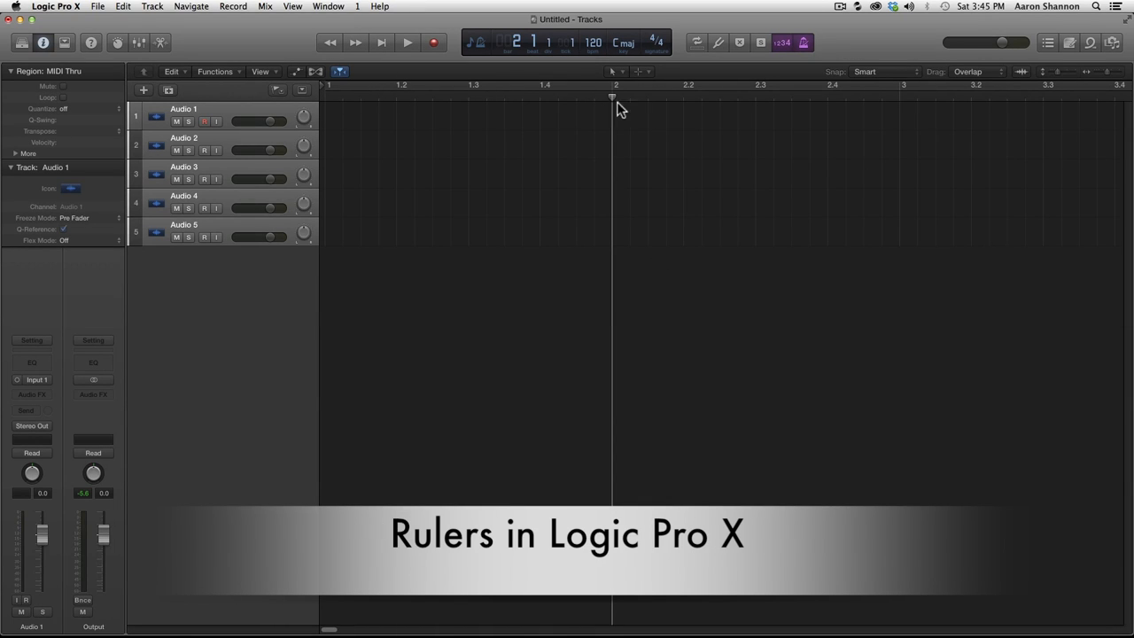
mouse_move(526, 99)
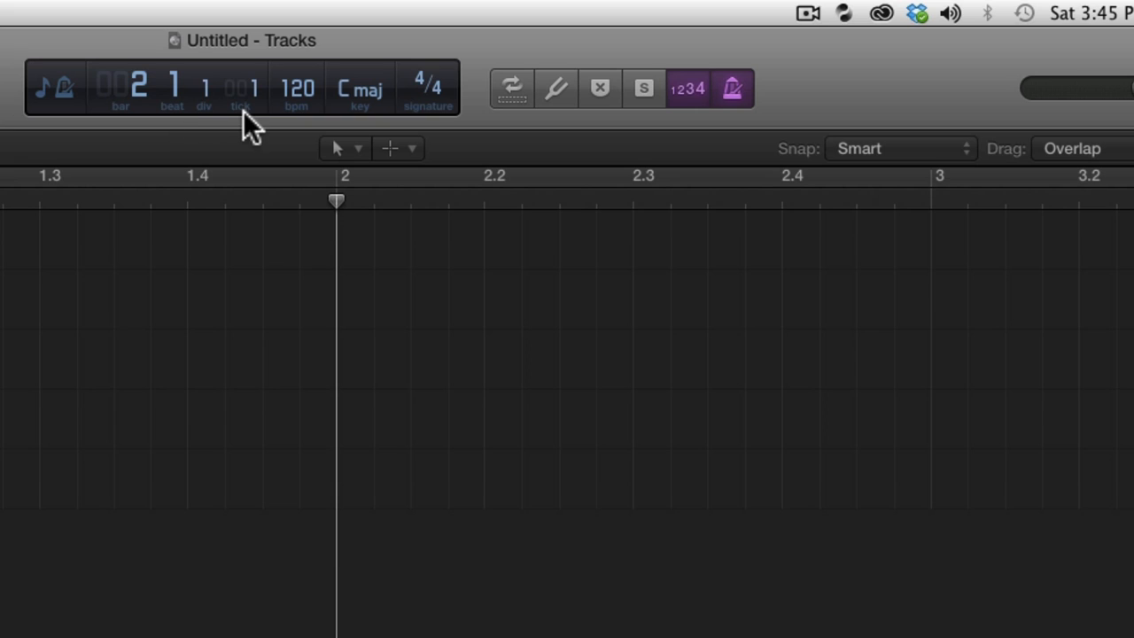
mouse_move(840, 227)
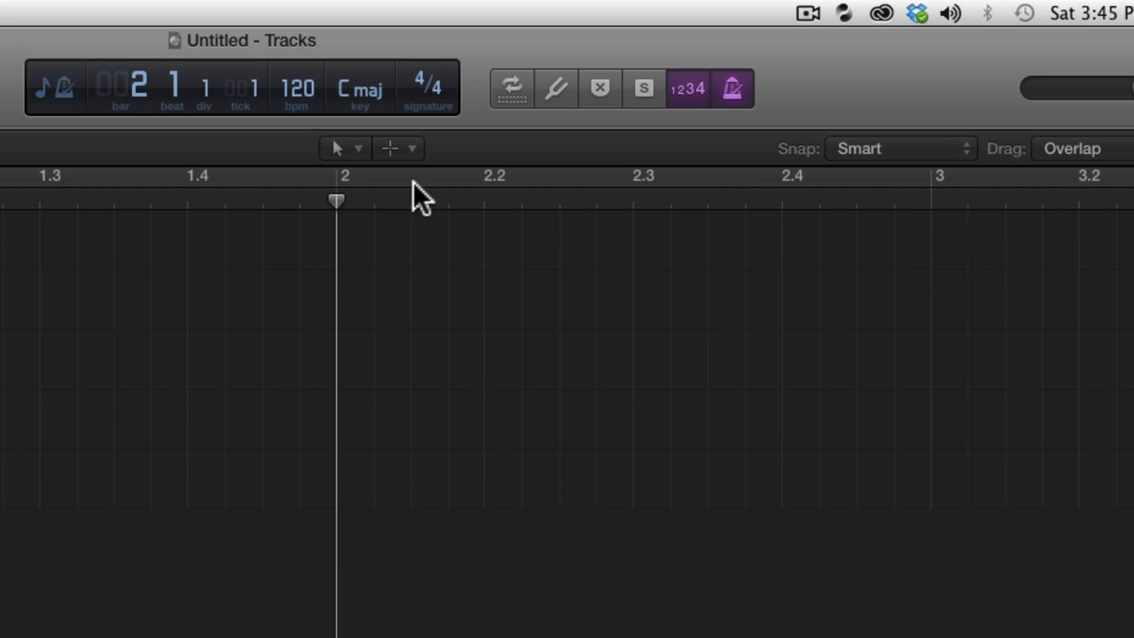
mouse_move(123, 124)
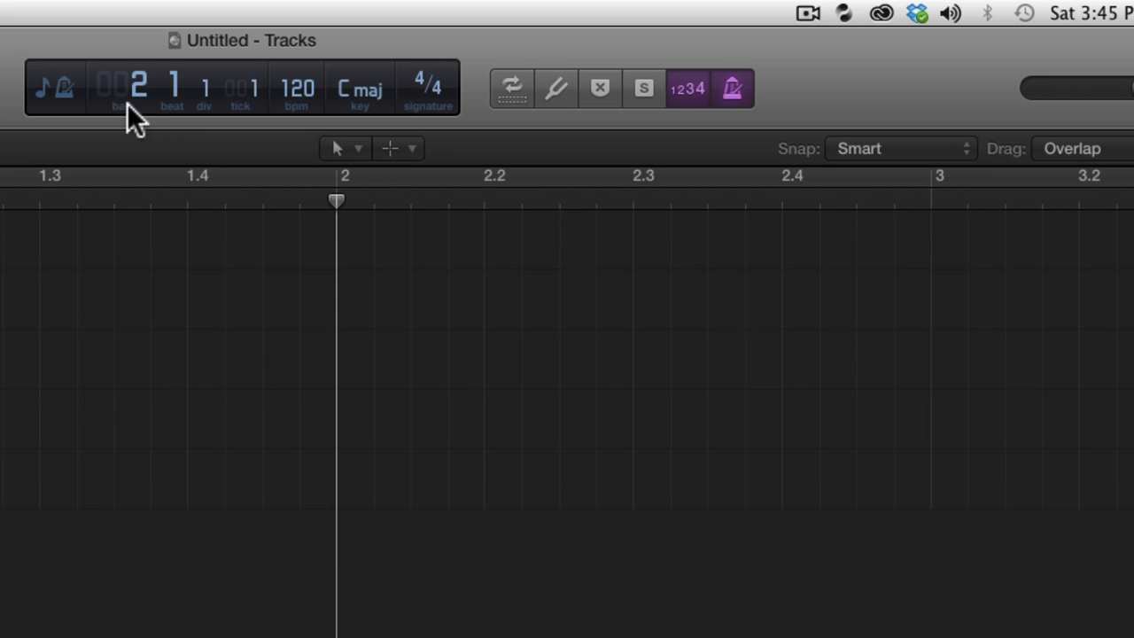
mouse_move(341, 193)
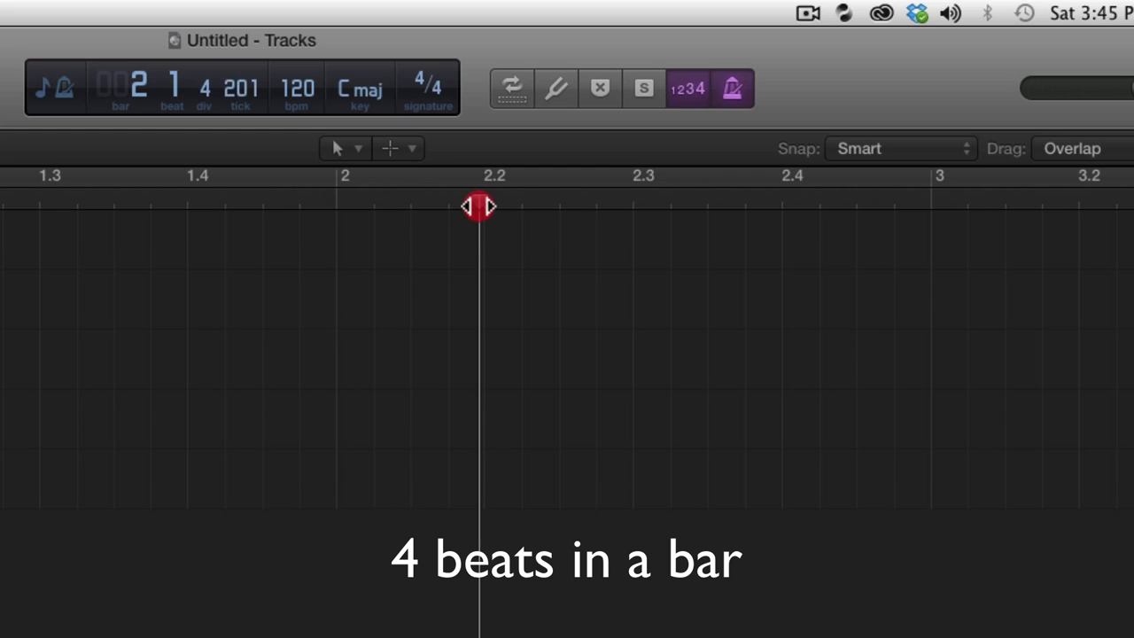
Step: Drag the playhead later in bar 2 so the LCD reads 2 4 1 1
drag(479, 205, 498, 201)
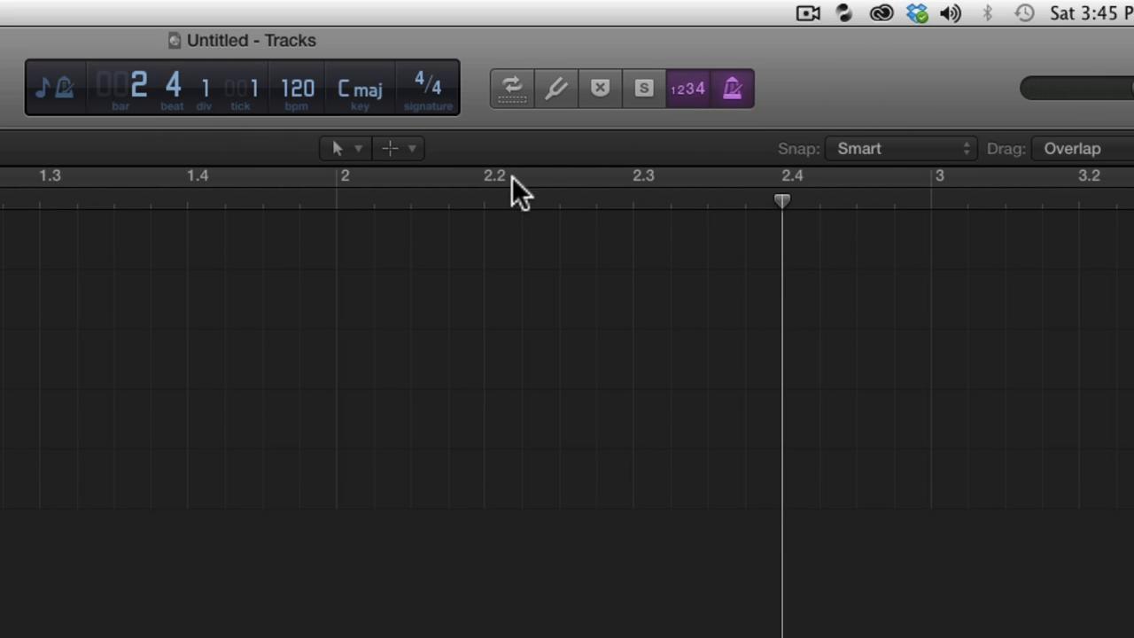
mouse_move(303, 159)
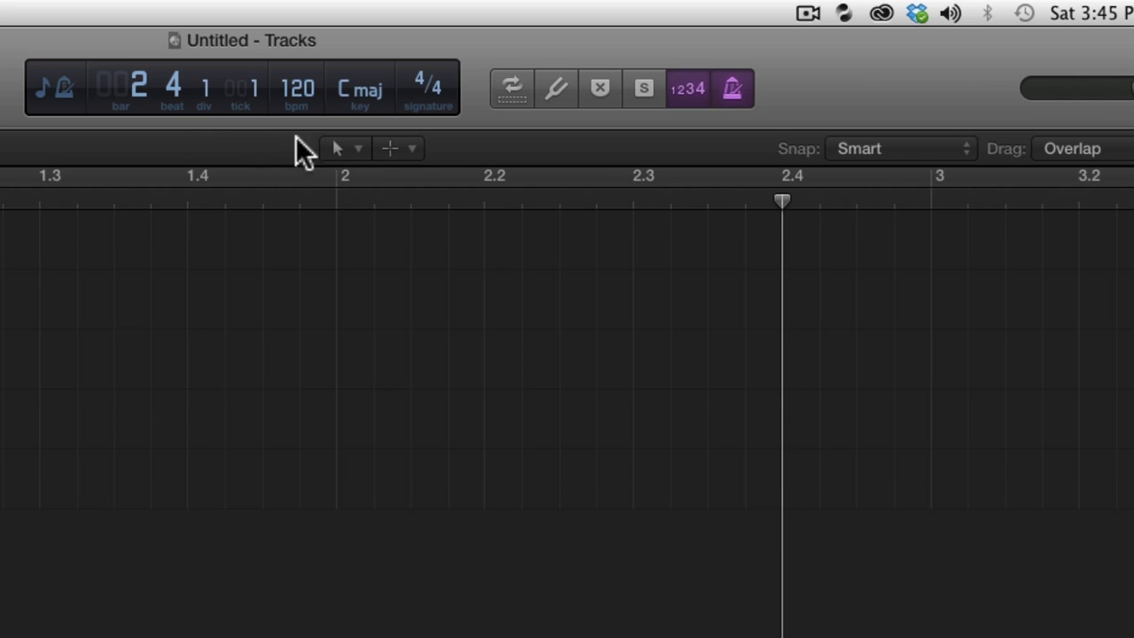
mouse_move(783, 212)
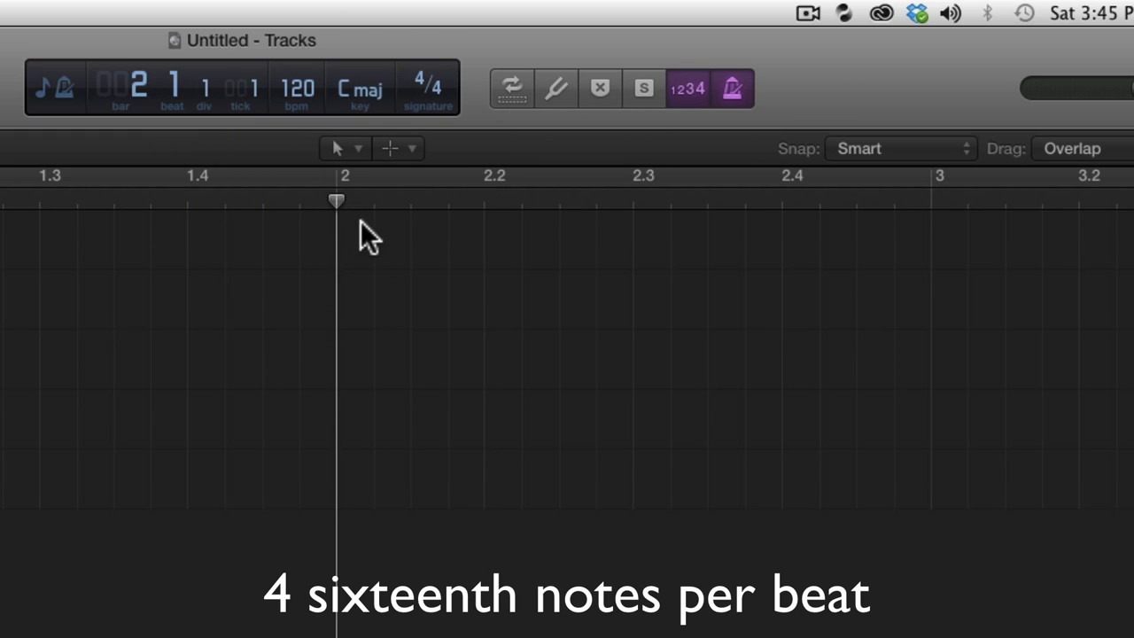
mouse_move(337, 211)
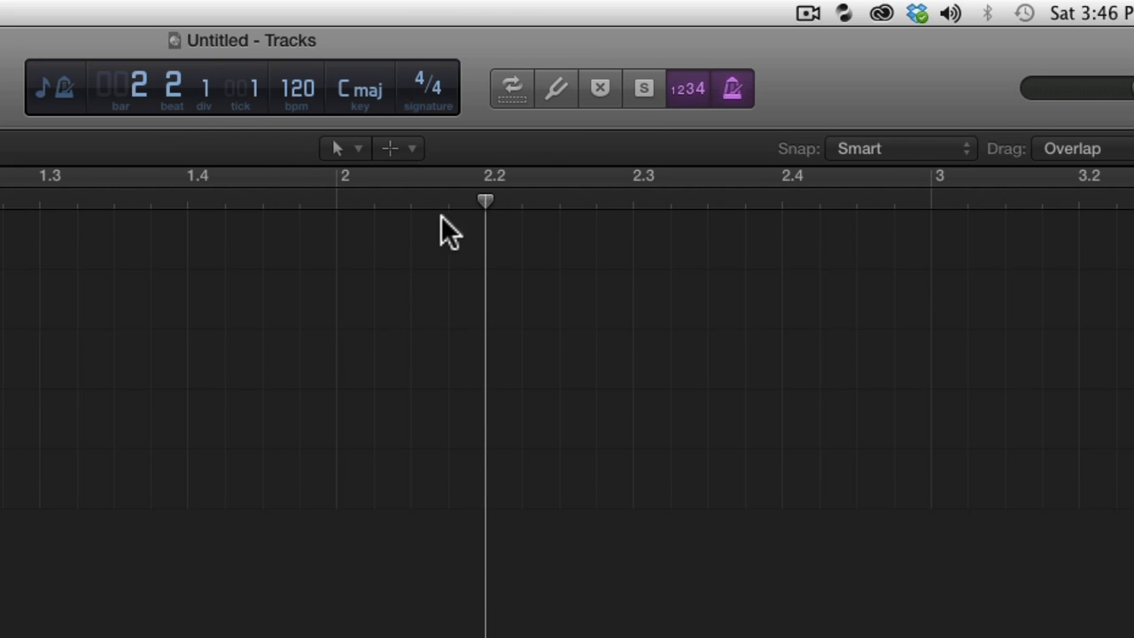
mouse_move(470, 216)
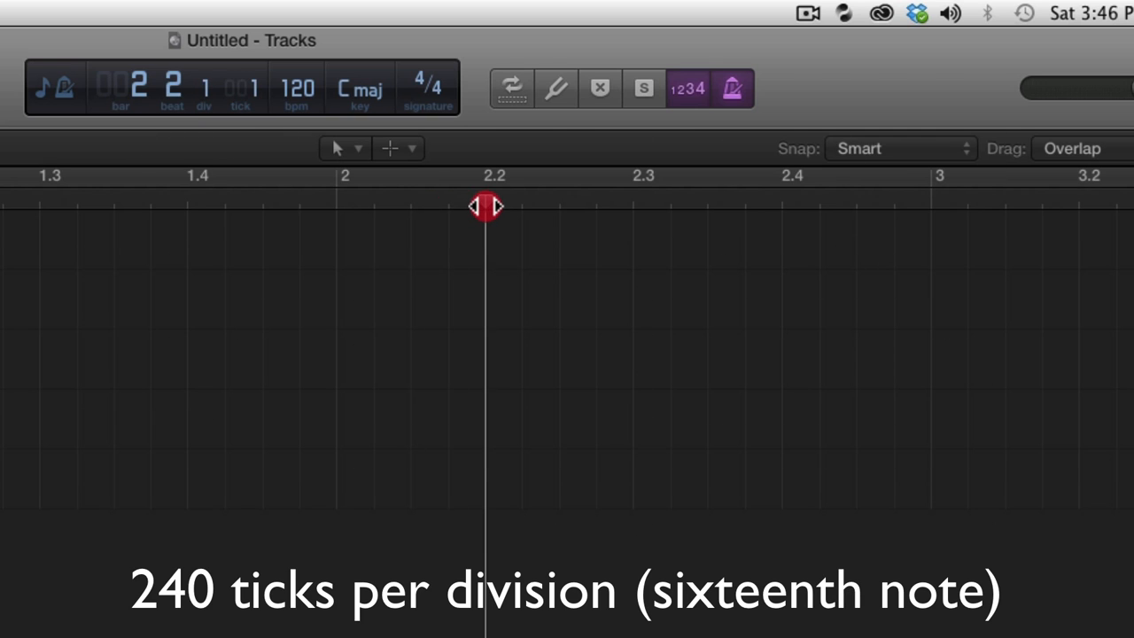
Step: Drag the playhead just past bar 2's start to 2 1 1 121 and select the tick field
drag(487, 206, 452, 206)
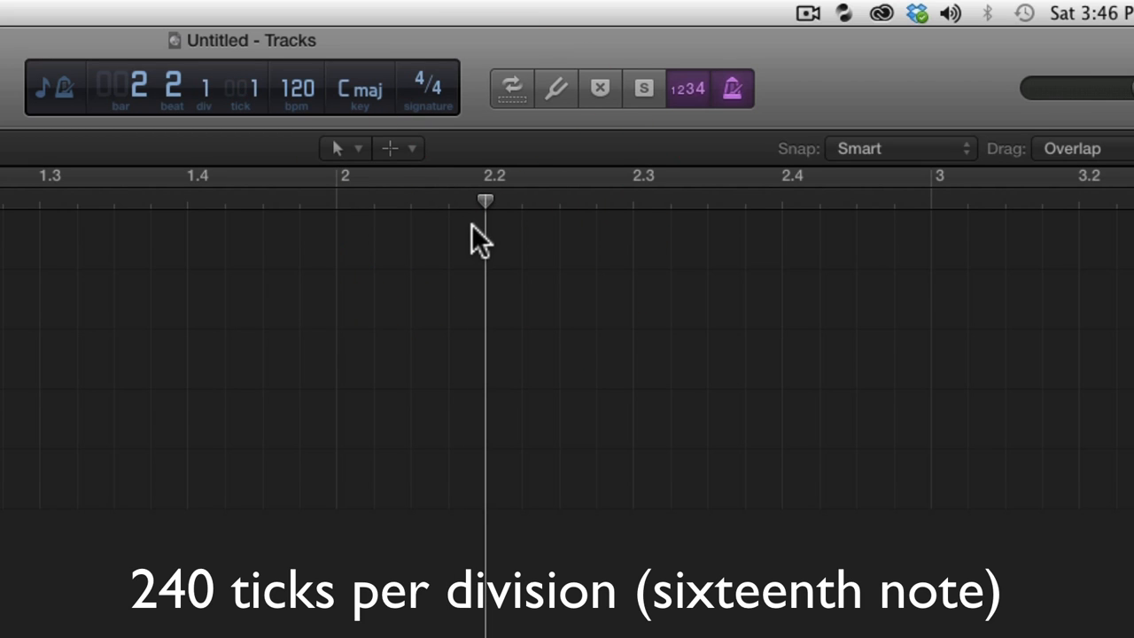
mouse_move(492, 209)
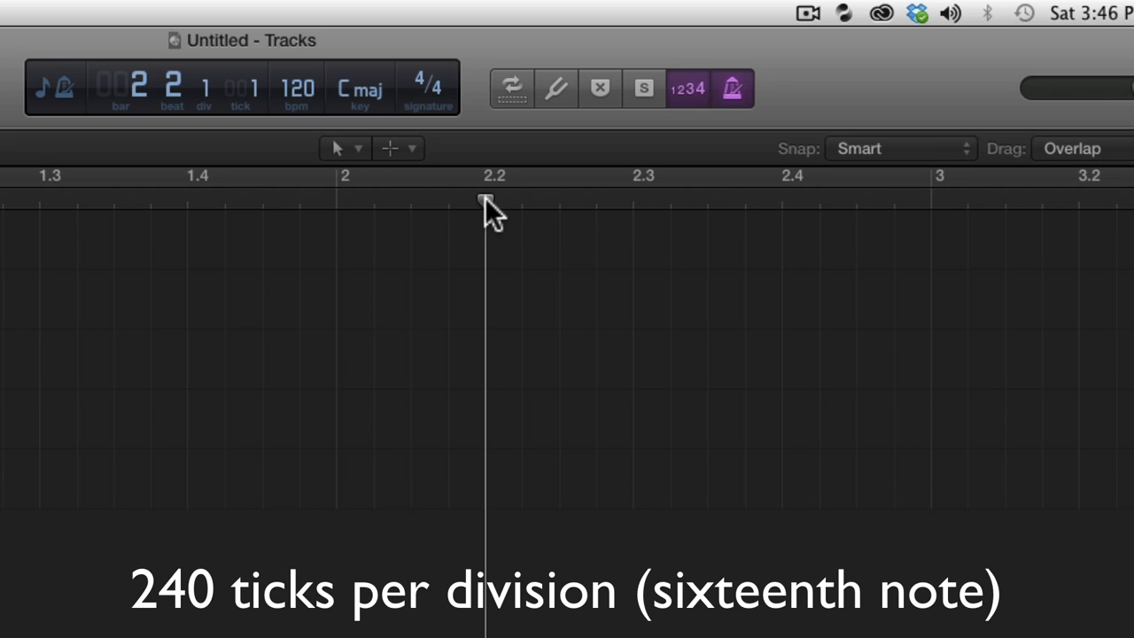
drag(485, 204, 376, 204)
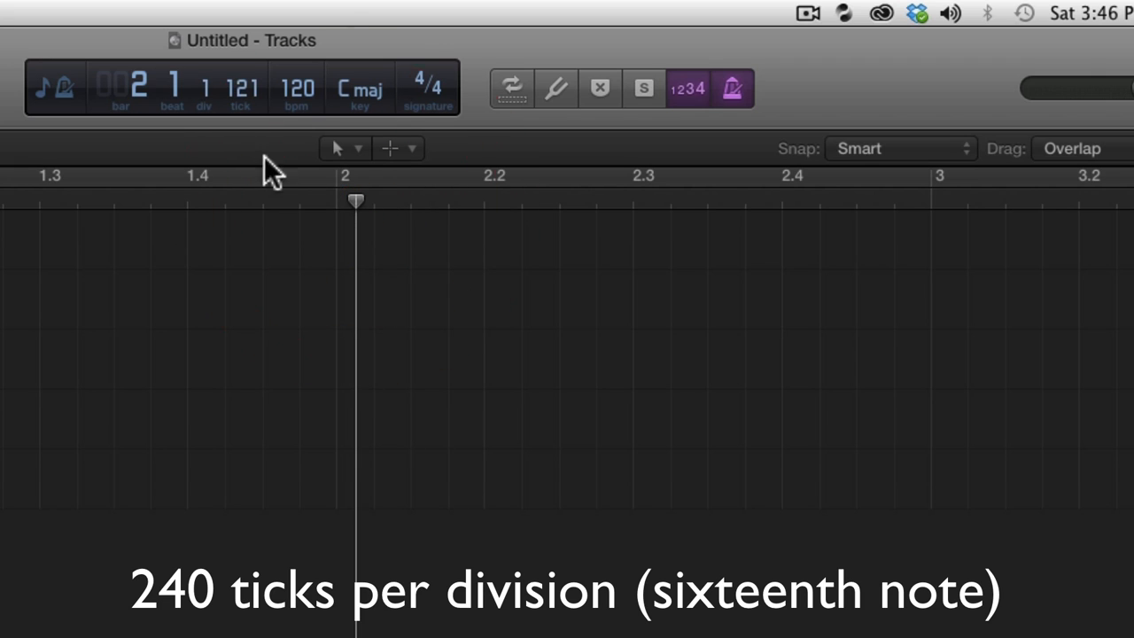
click(245, 93)
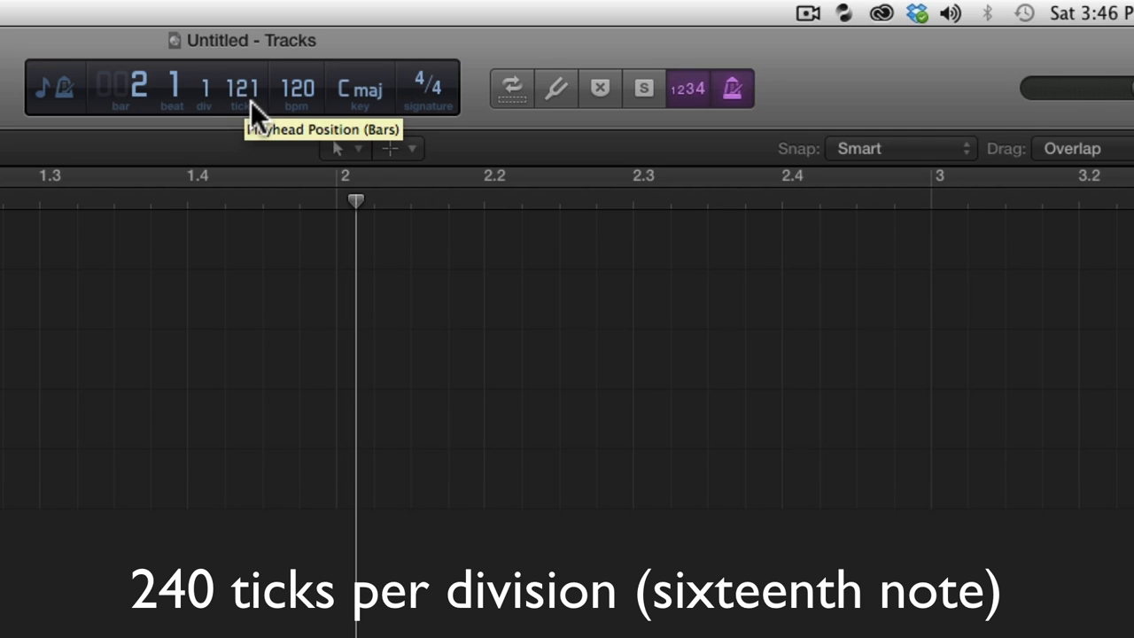
click(241, 88)
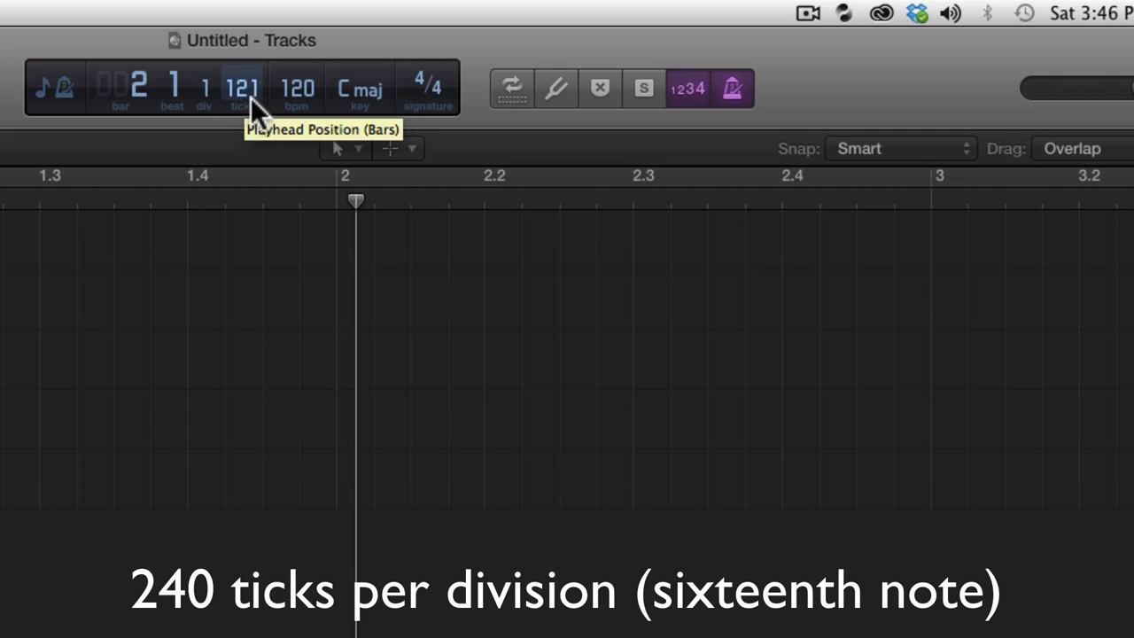
mouse_move(358, 212)
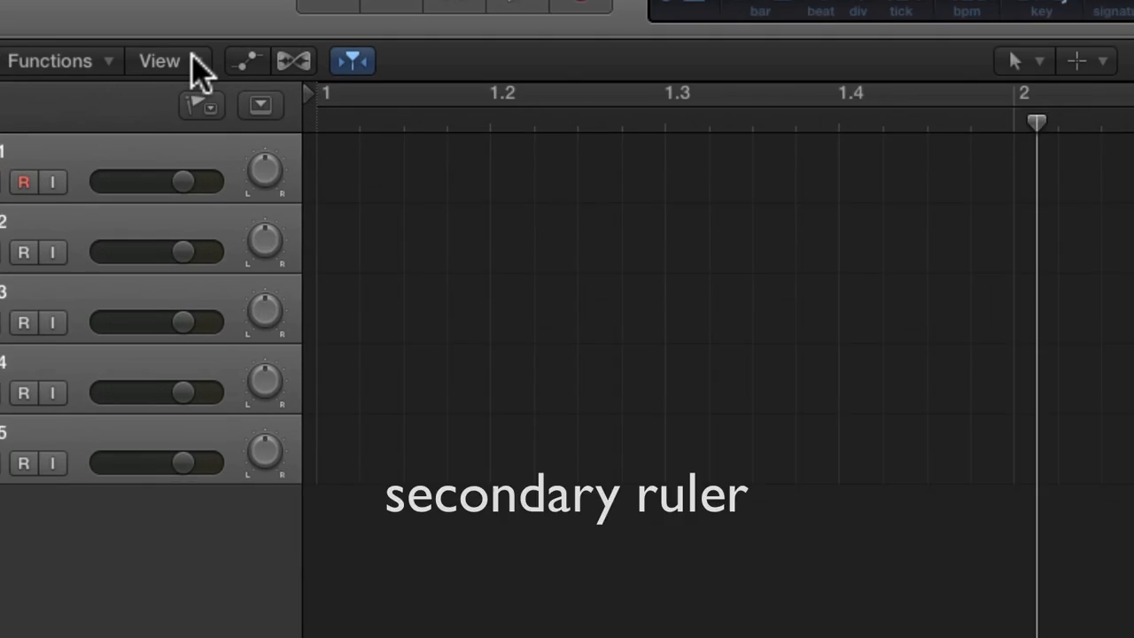
Step: Enable the secondary time ruler from the tracks area's View menu
click(166, 60)
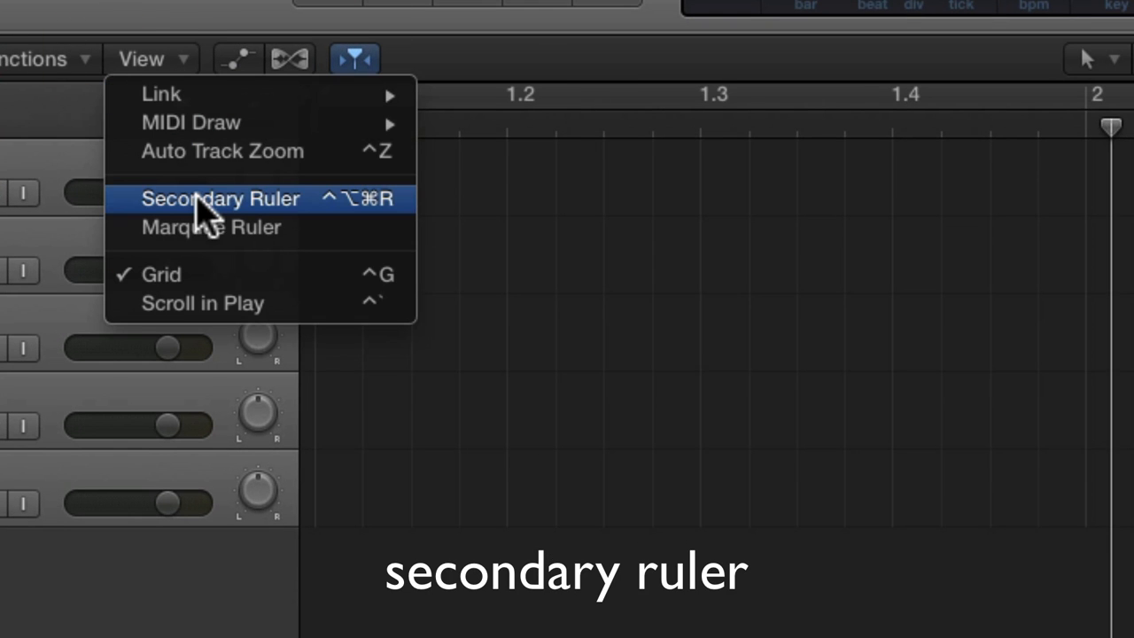
click(220, 199)
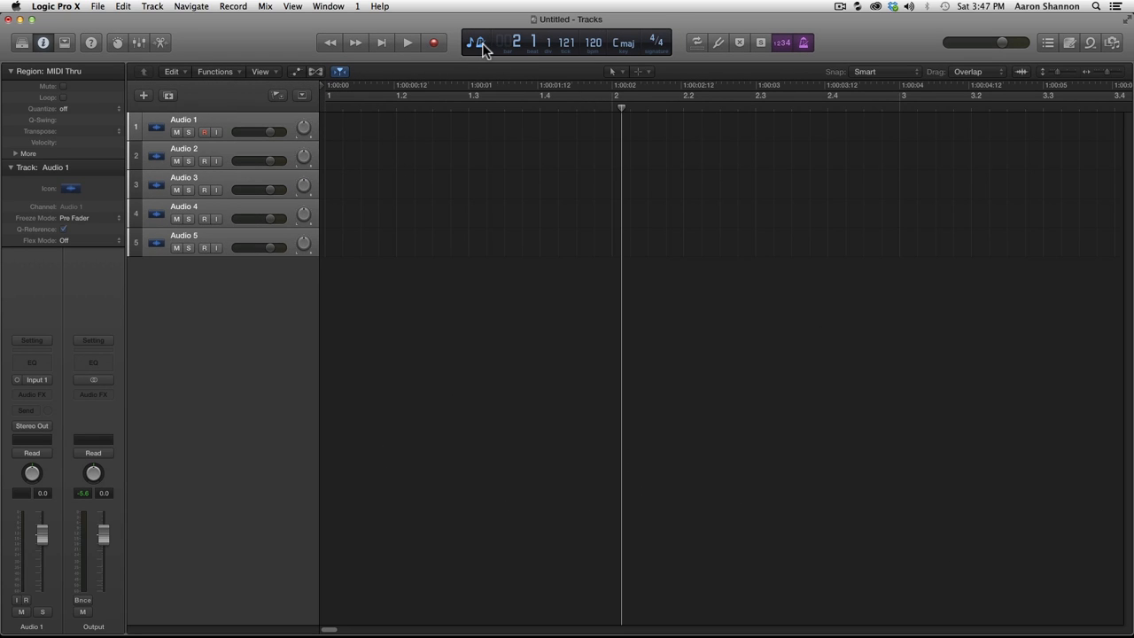
Step: Switch the LCD display mode to Time so it reads 01:00:02.062
click(478, 43)
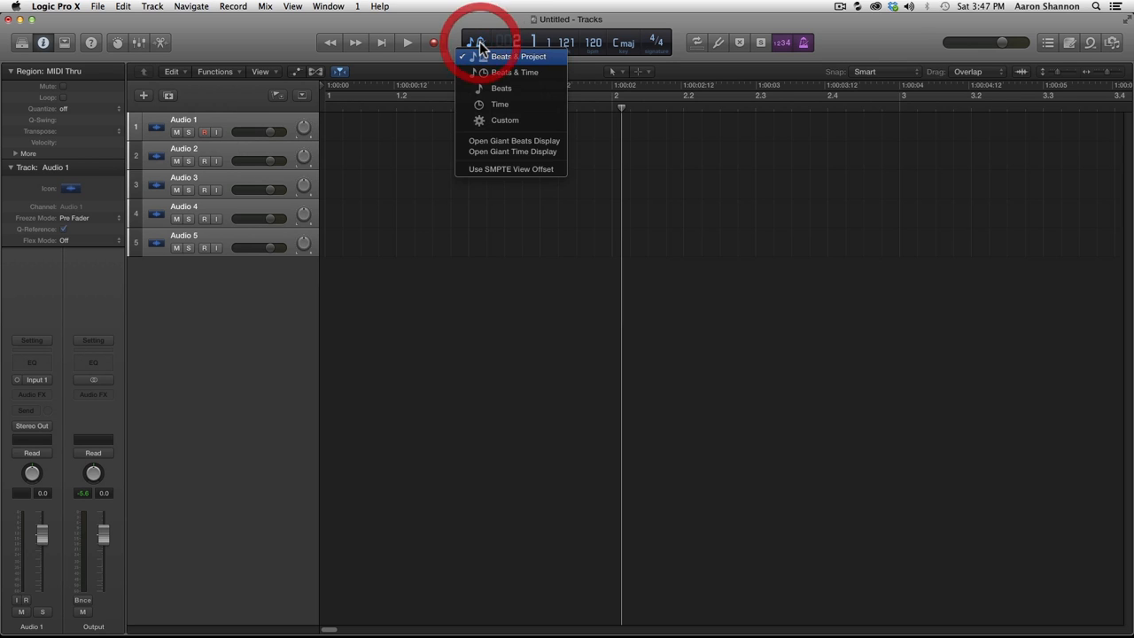
mouse_move(499, 104)
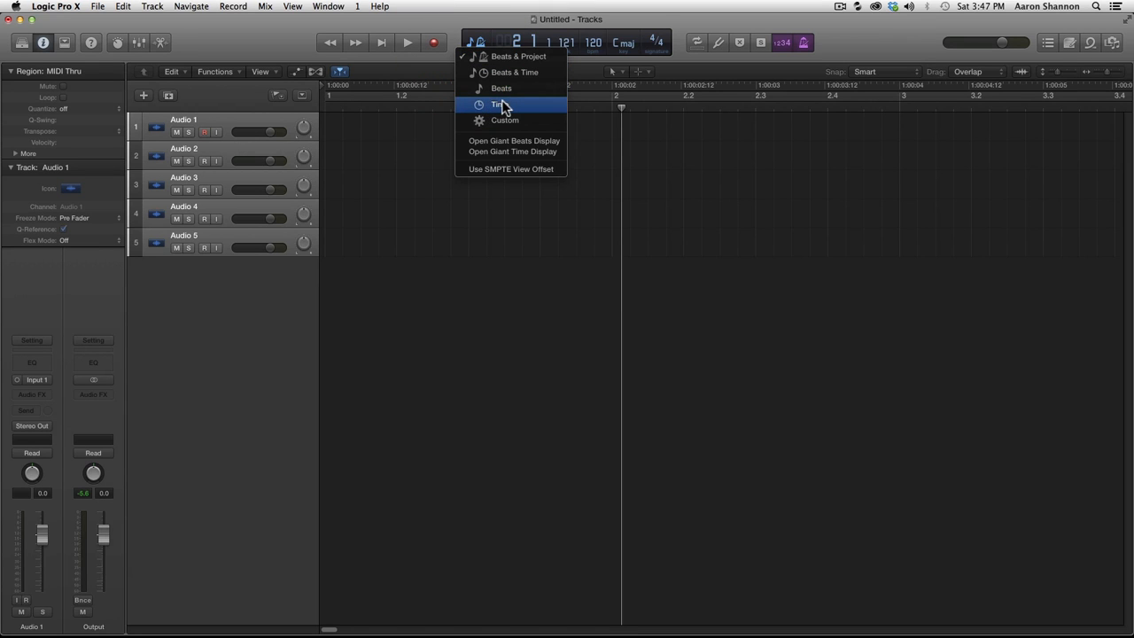
click(500, 103)
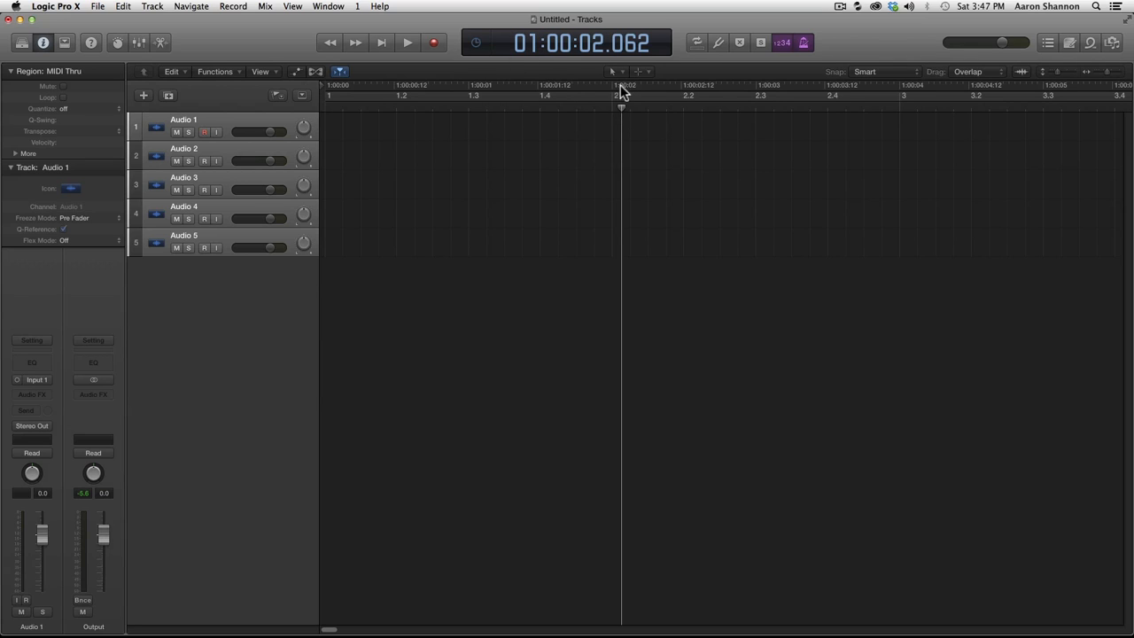
mouse_move(593, 55)
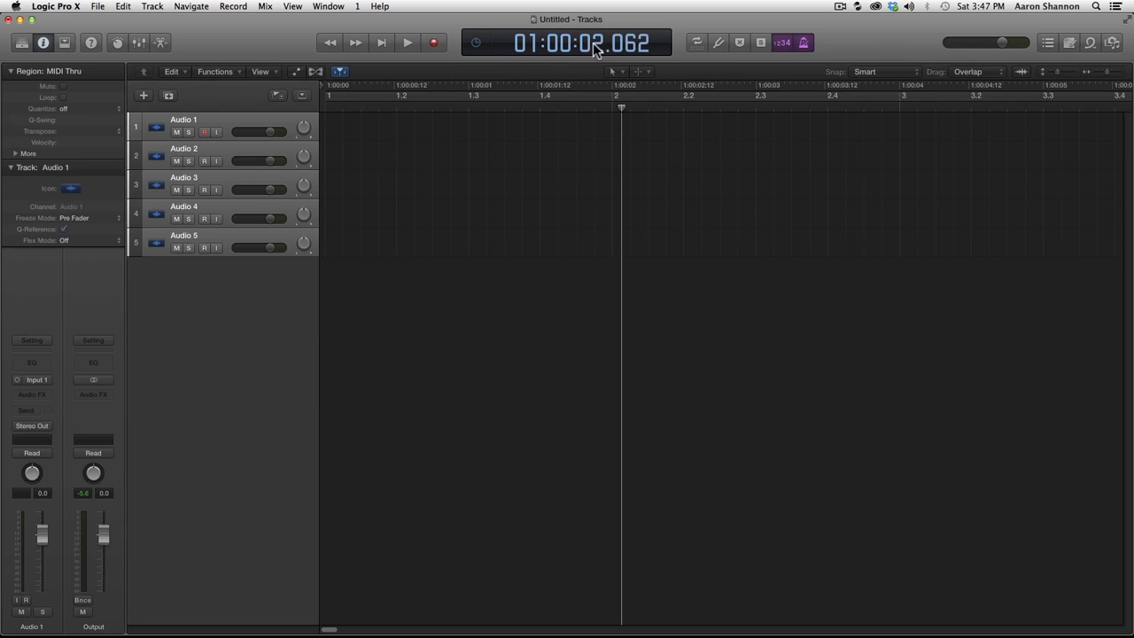
mouse_move(567, 51)
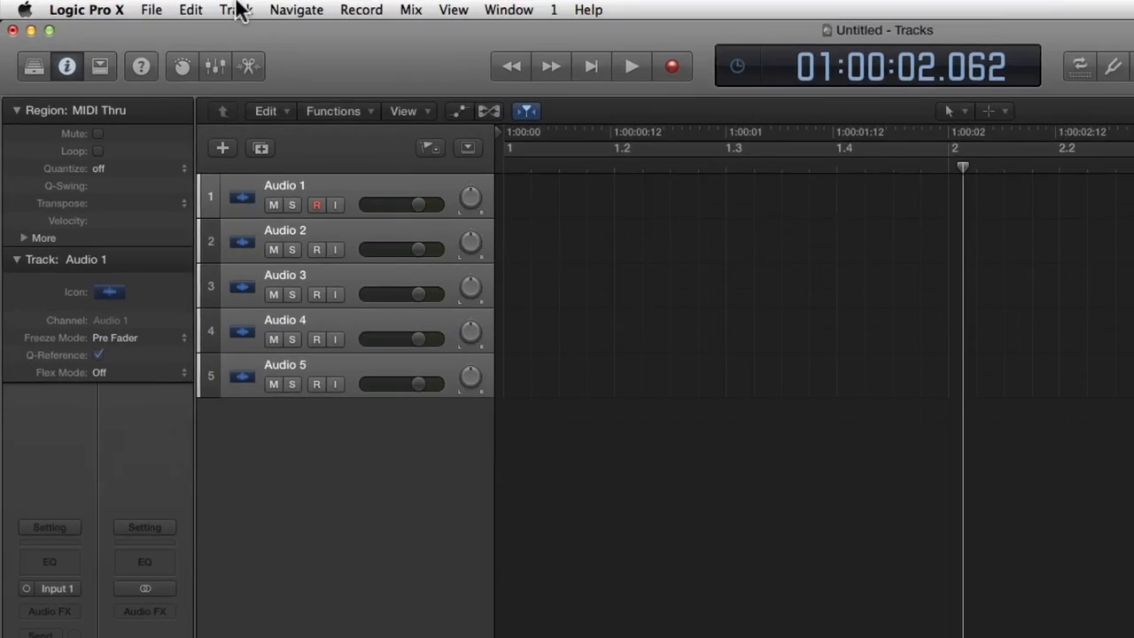
Step: Bring up Project Settings on the Synchronization page via the File menu
click(150, 11)
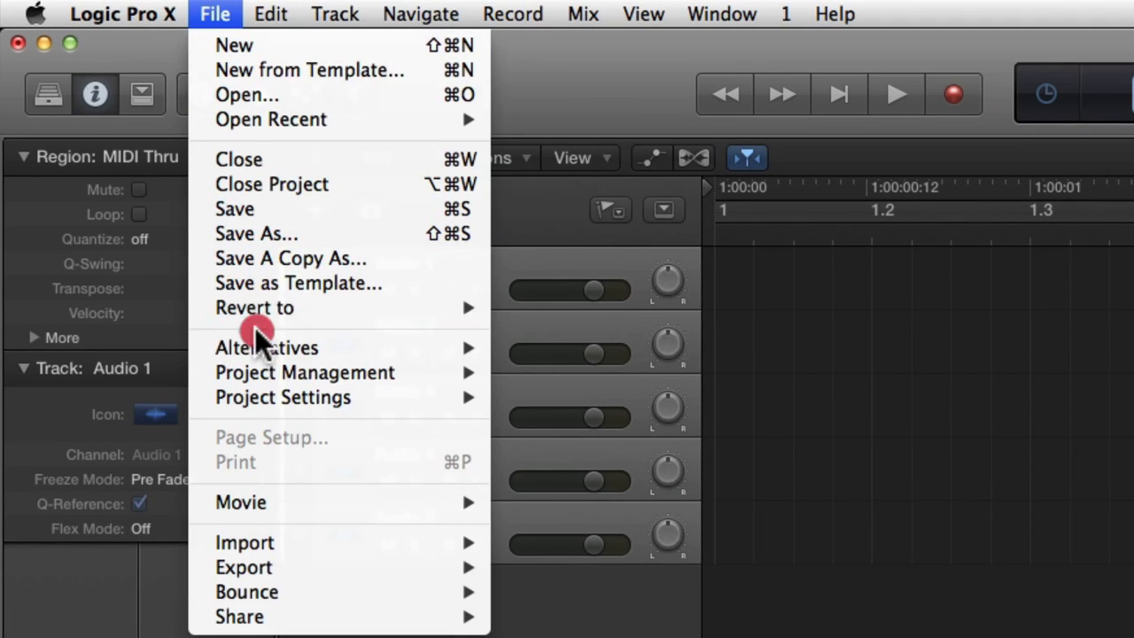
mouse_move(284, 397)
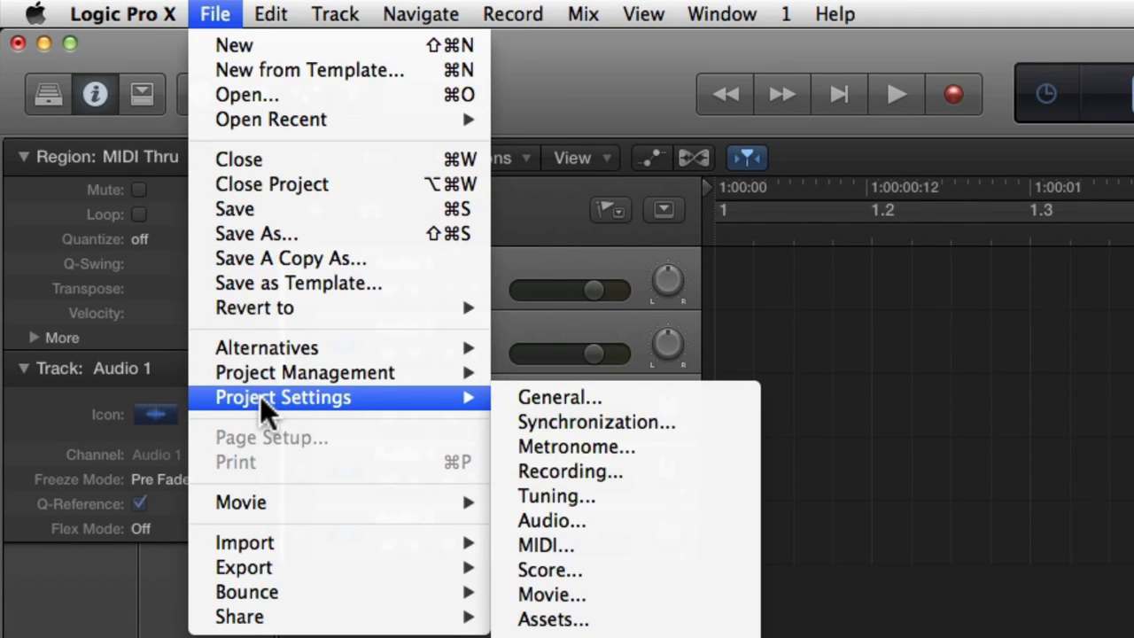
mouse_move(597, 422)
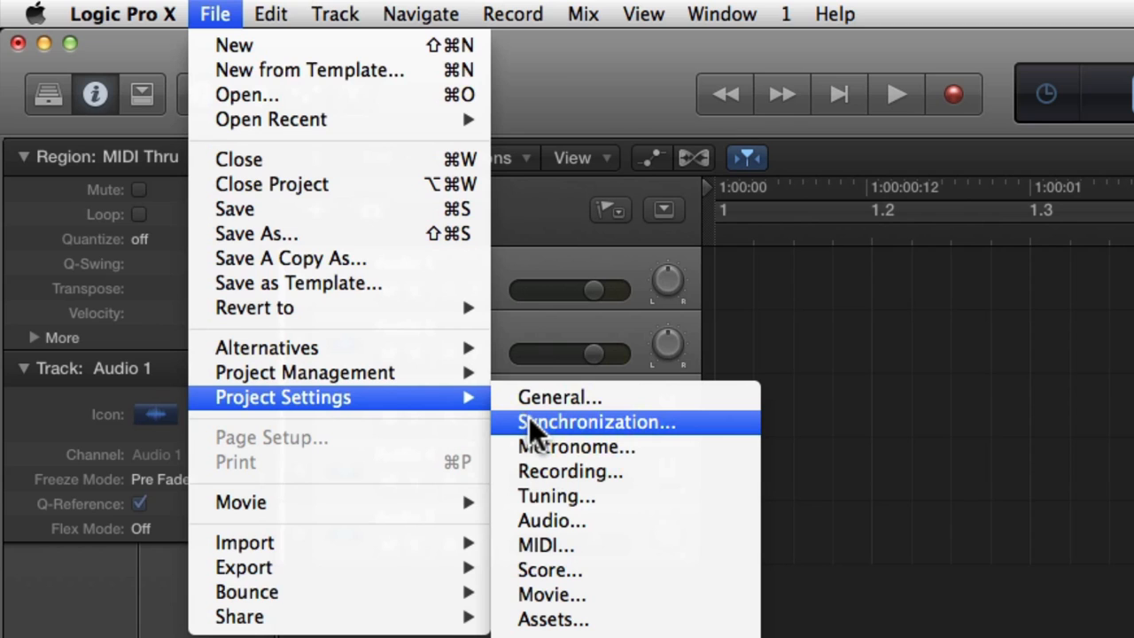
click(599, 421)
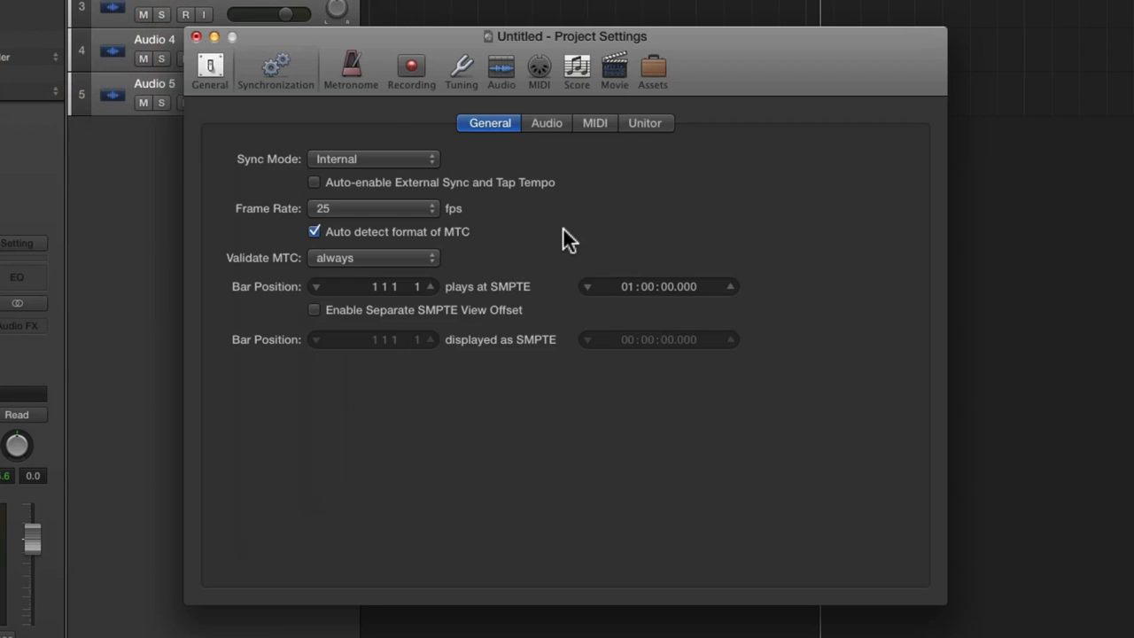
mouse_move(720, 289)
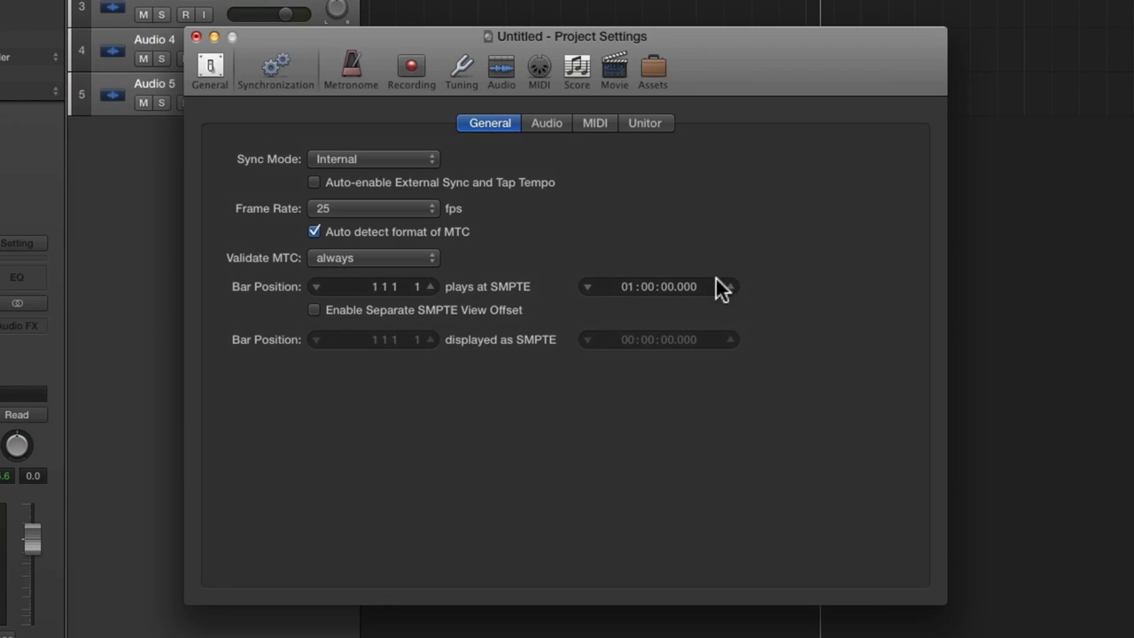
mouse_move(679, 305)
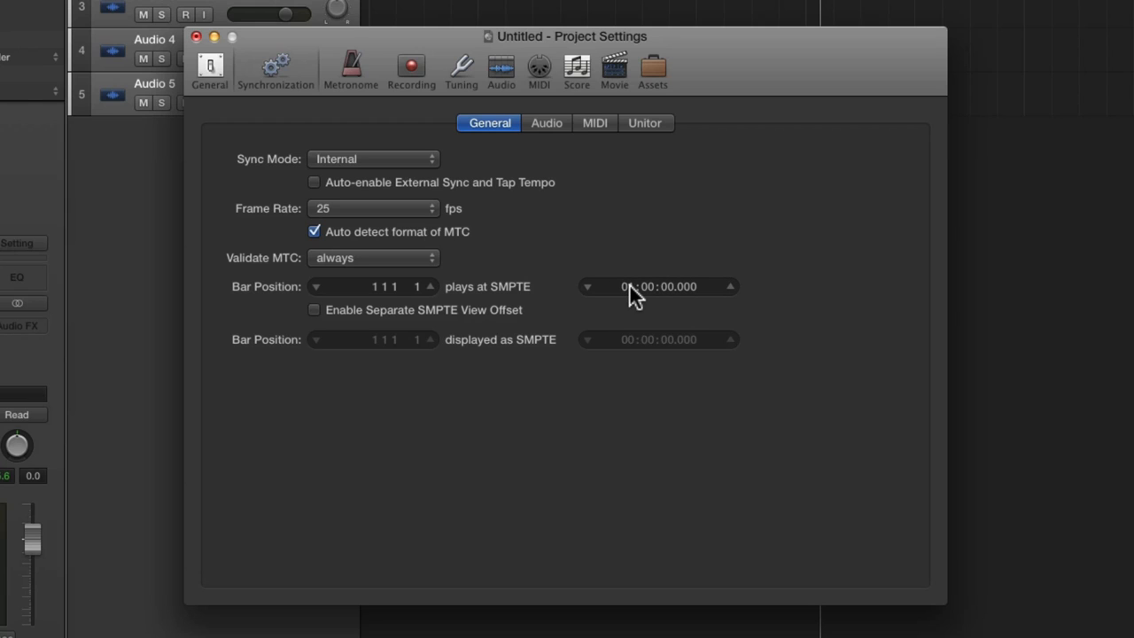
Step: Leave bar 1's SMPTE start at 01:00:00.000 and close the Project Settings window
click(627, 288)
text(1)
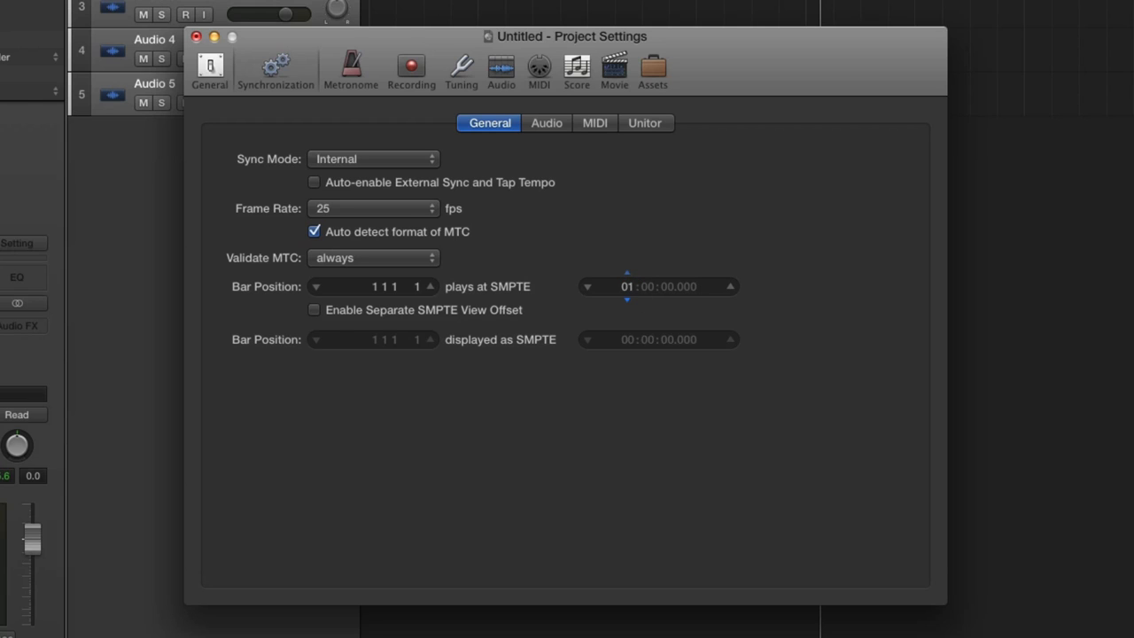
click(588, 294)
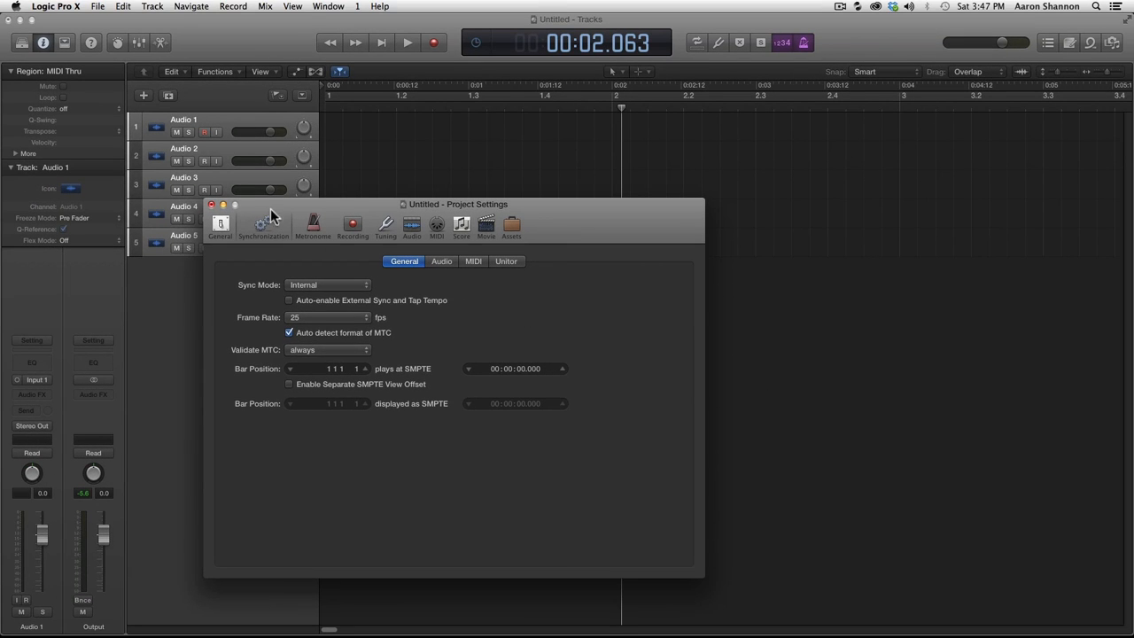
mouse_move(599, 92)
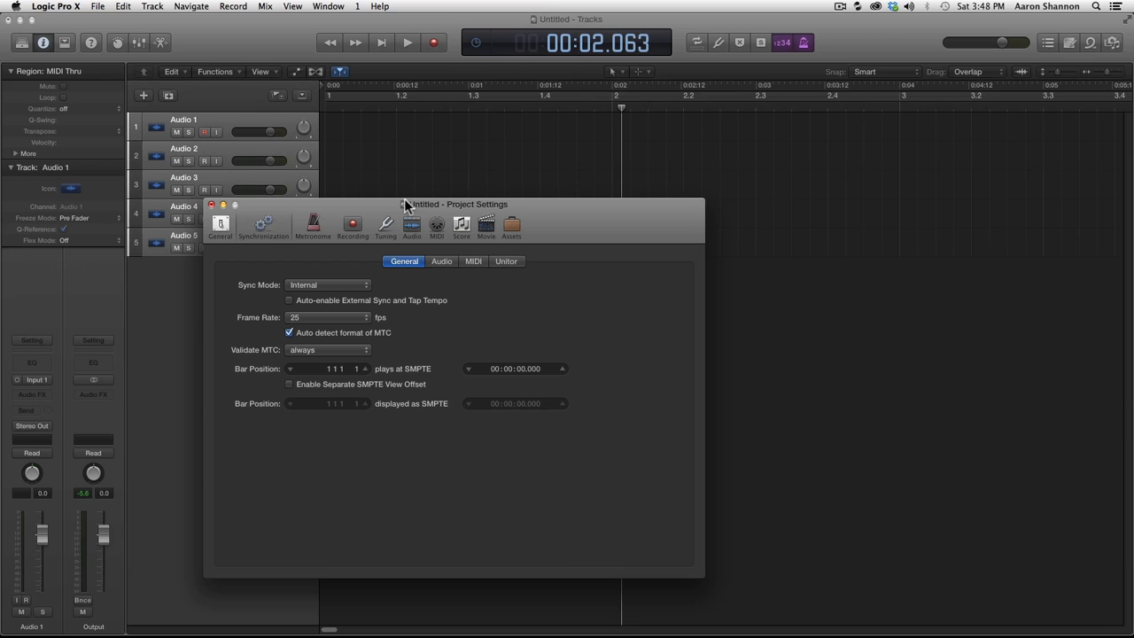
click(213, 205)
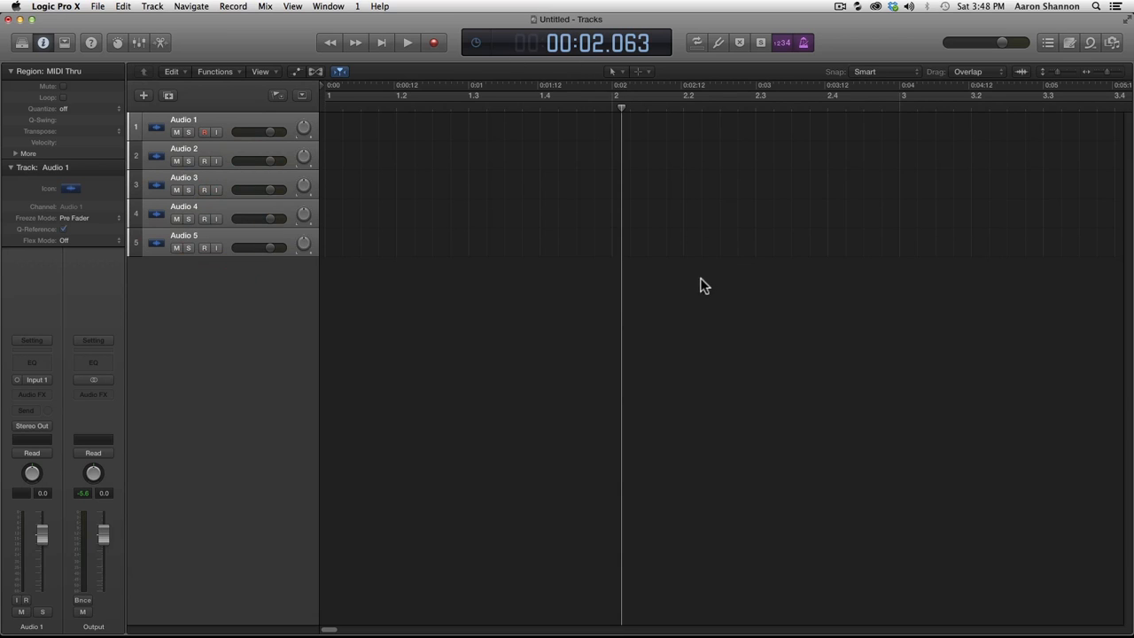
mouse_move(1106, 82)
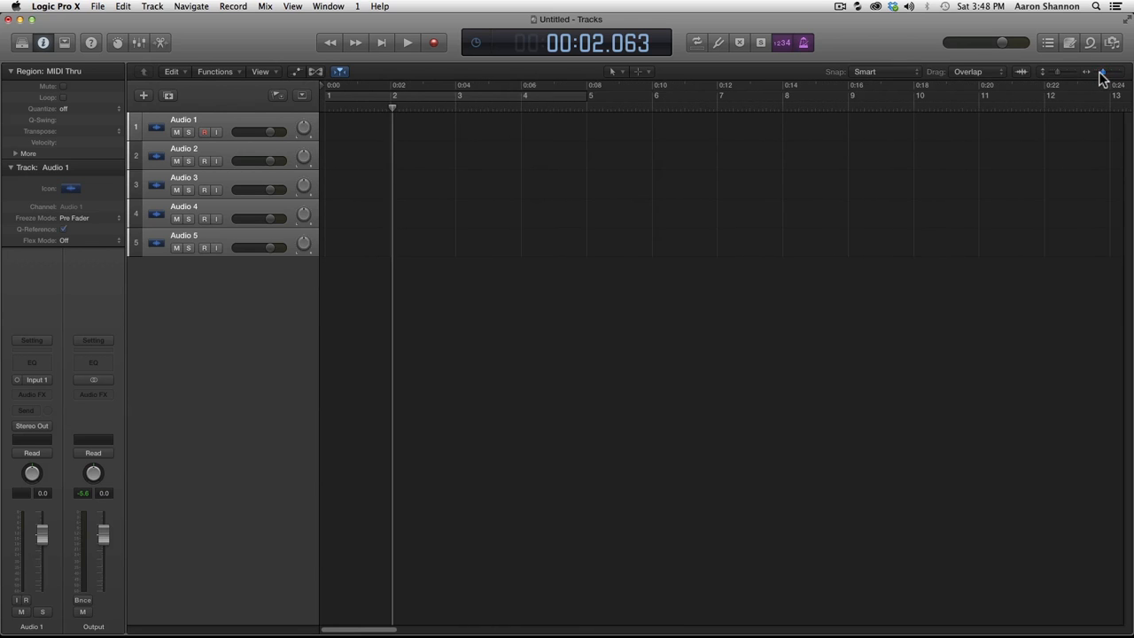
Step: Zoom the timeline out and set the playhead to 29.5 seconds in the LCD
click(1120, 69)
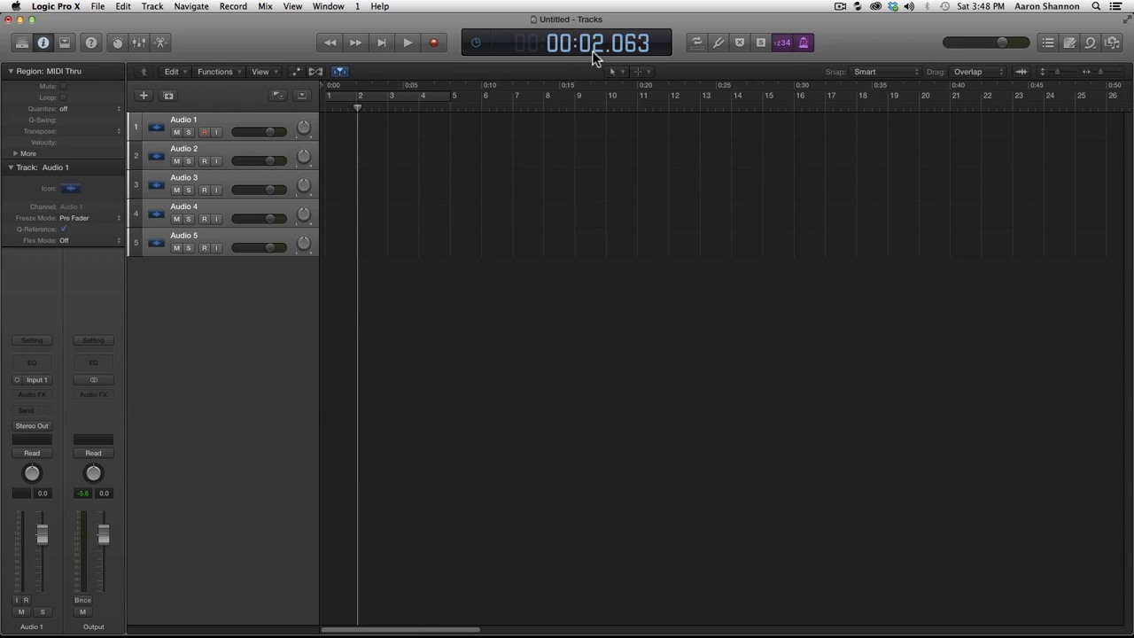
mouse_move(593, 55)
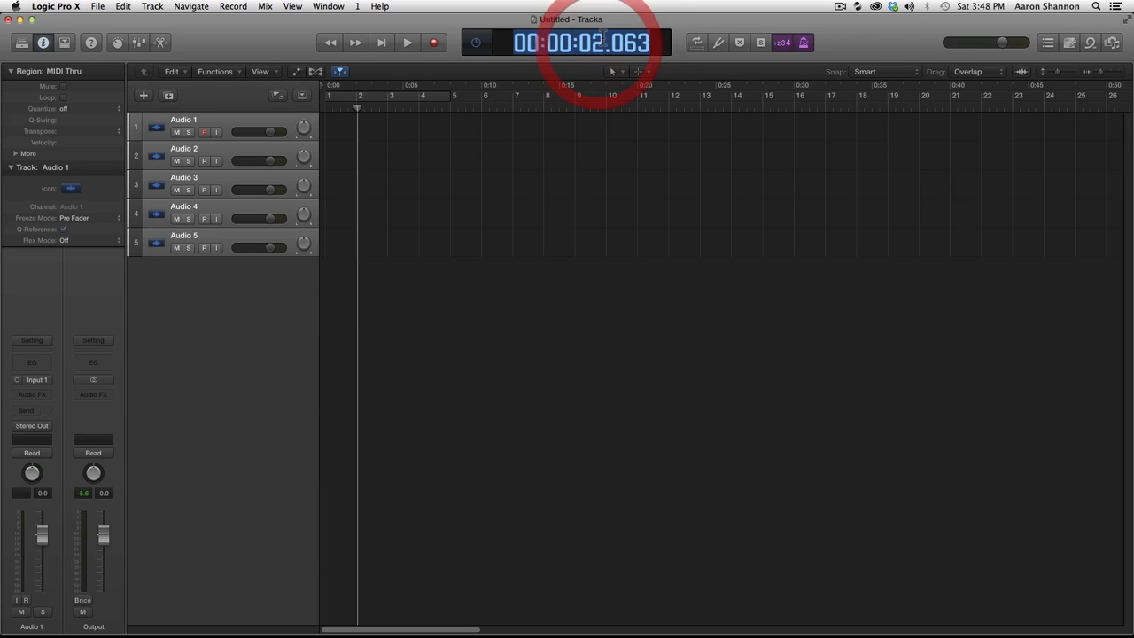
key(backspace)
text(00:29.500)
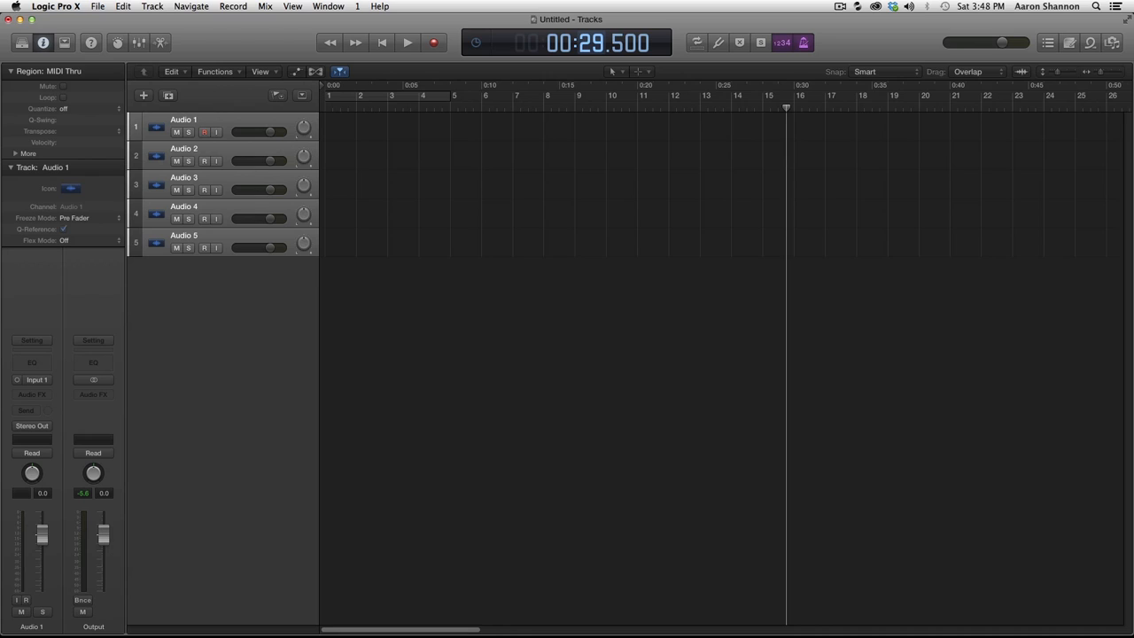
mouse_move(789, 117)
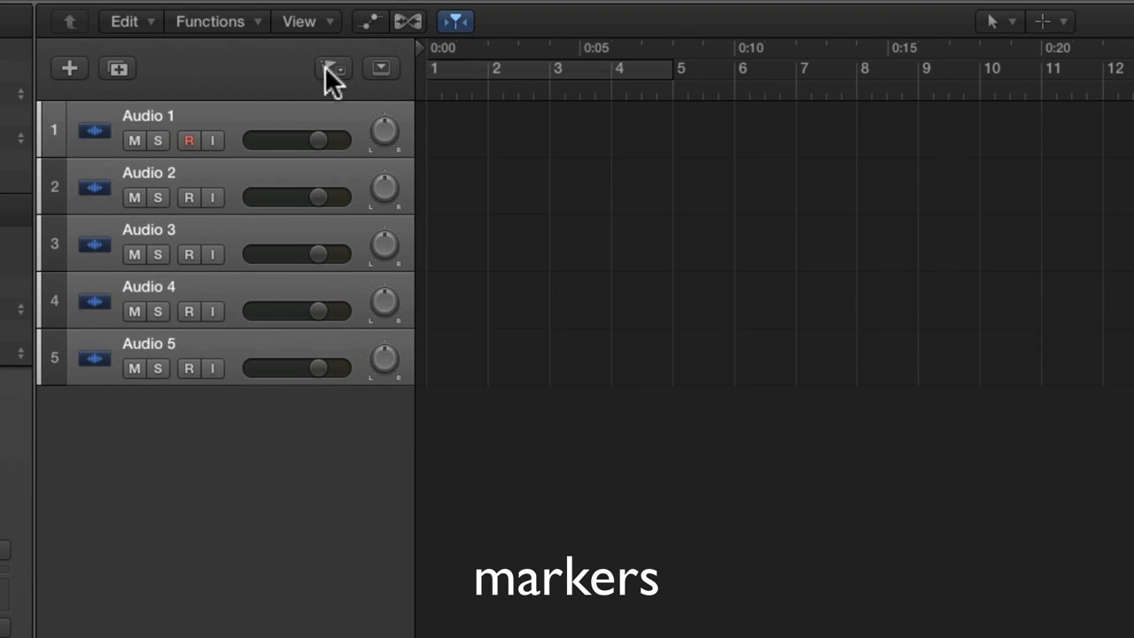
Step: Show the marker track, create a marker at 29.5 seconds and name it End
click(330, 68)
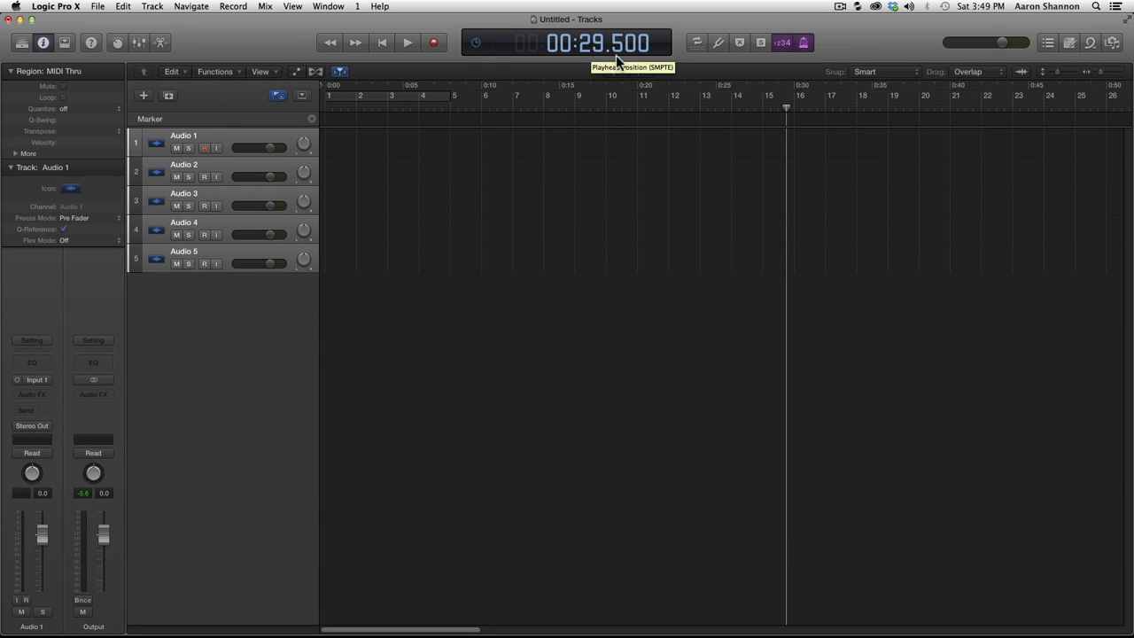
mouse_move(893, 163)
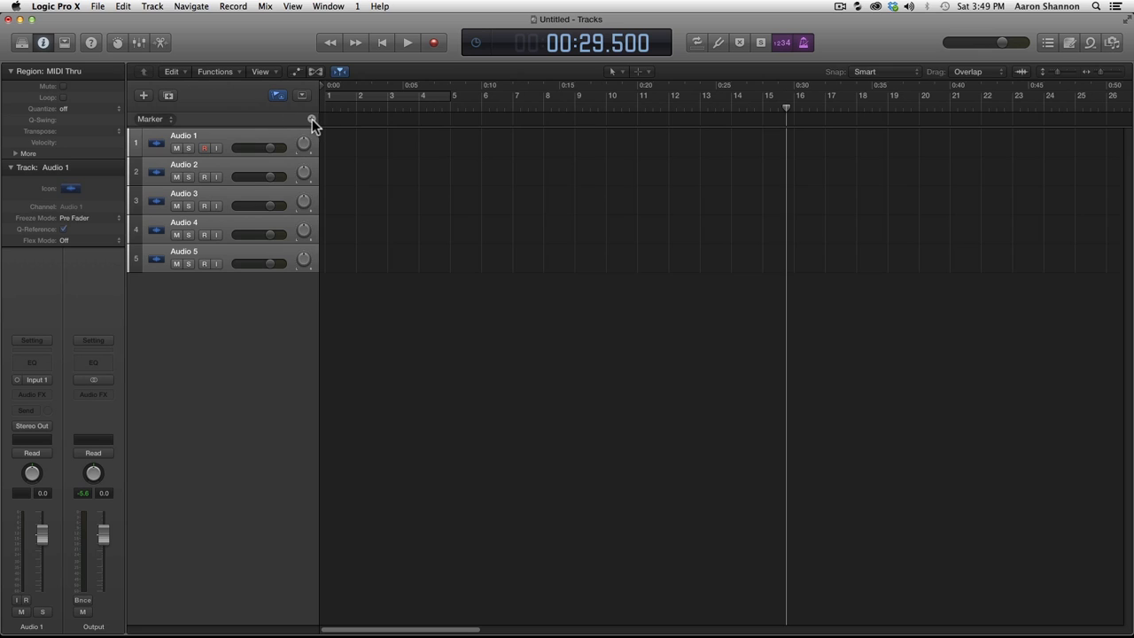
click(311, 120)
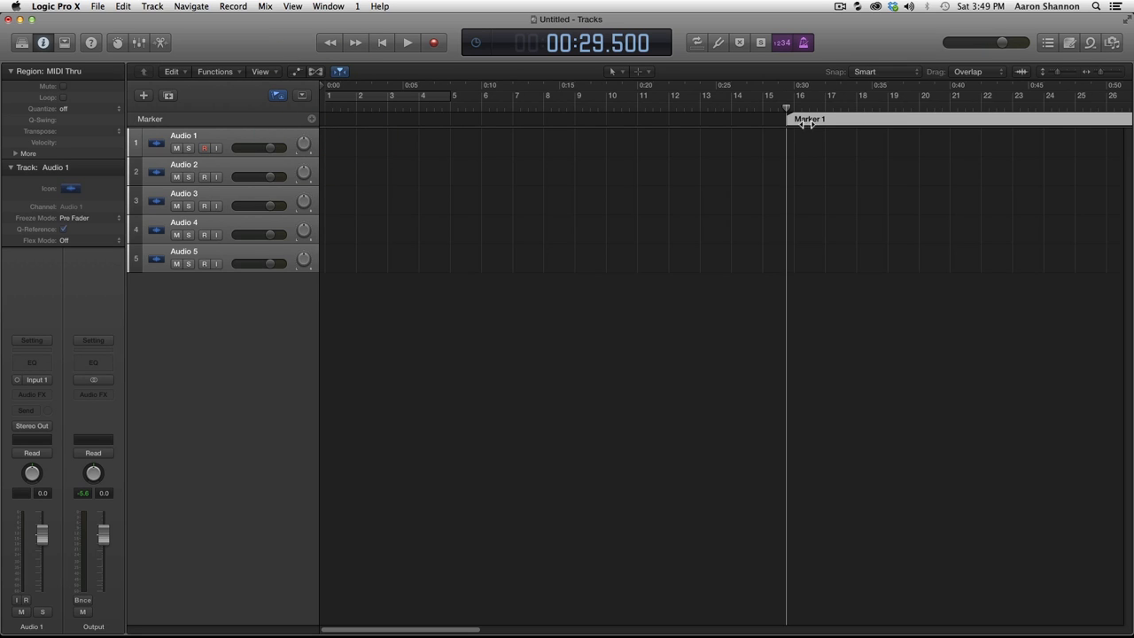
double_click(808, 120)
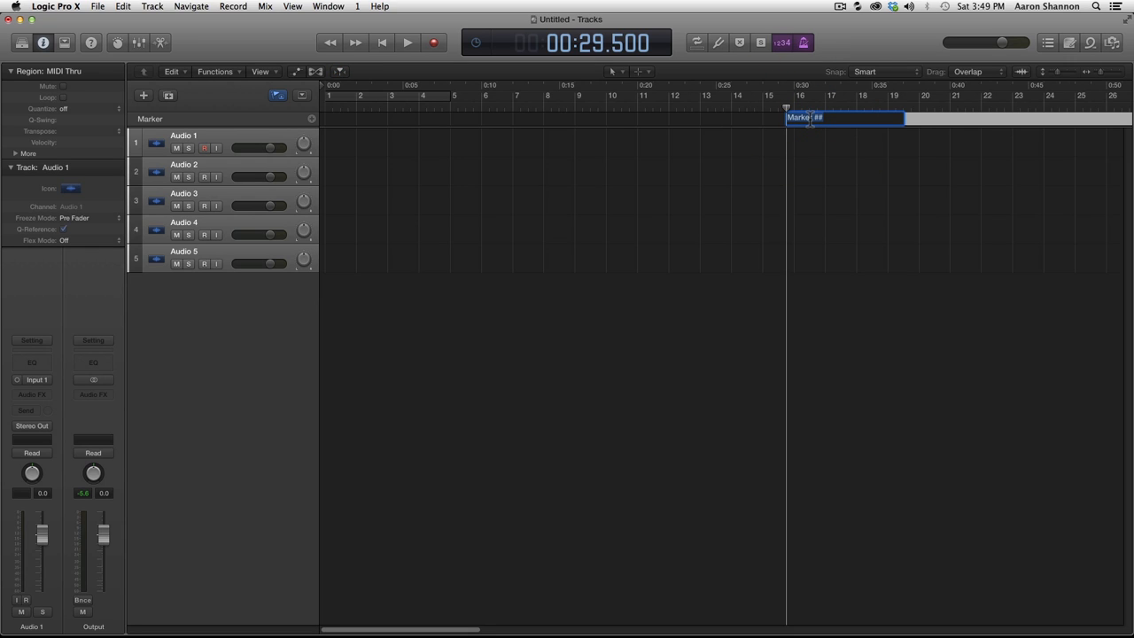
text(29.5)
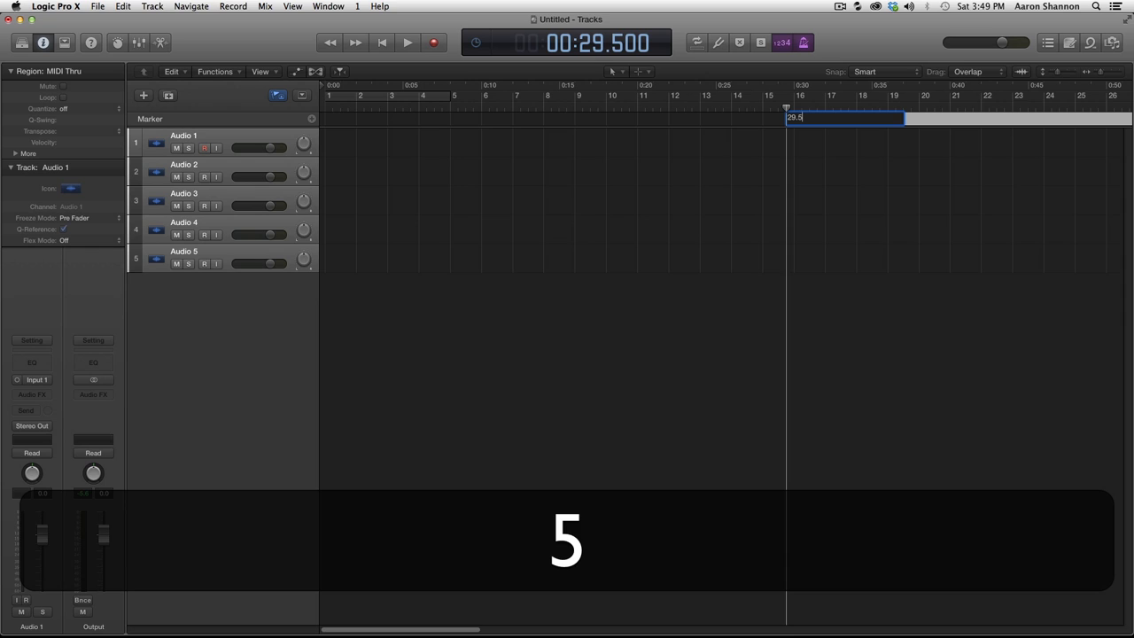
key(Backspace)
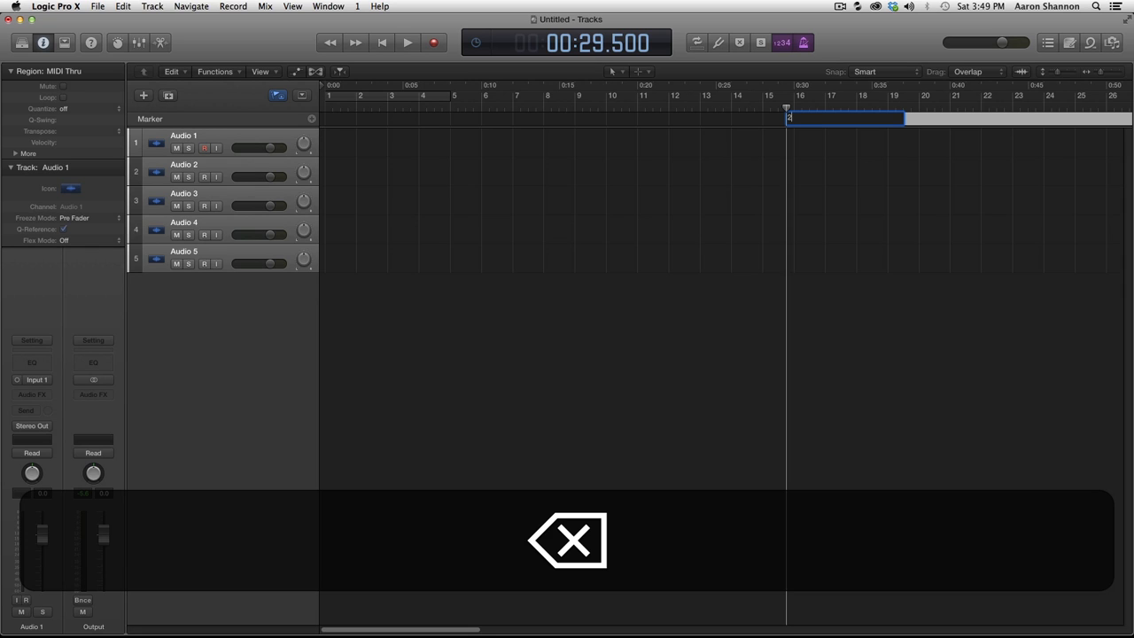
text(End)
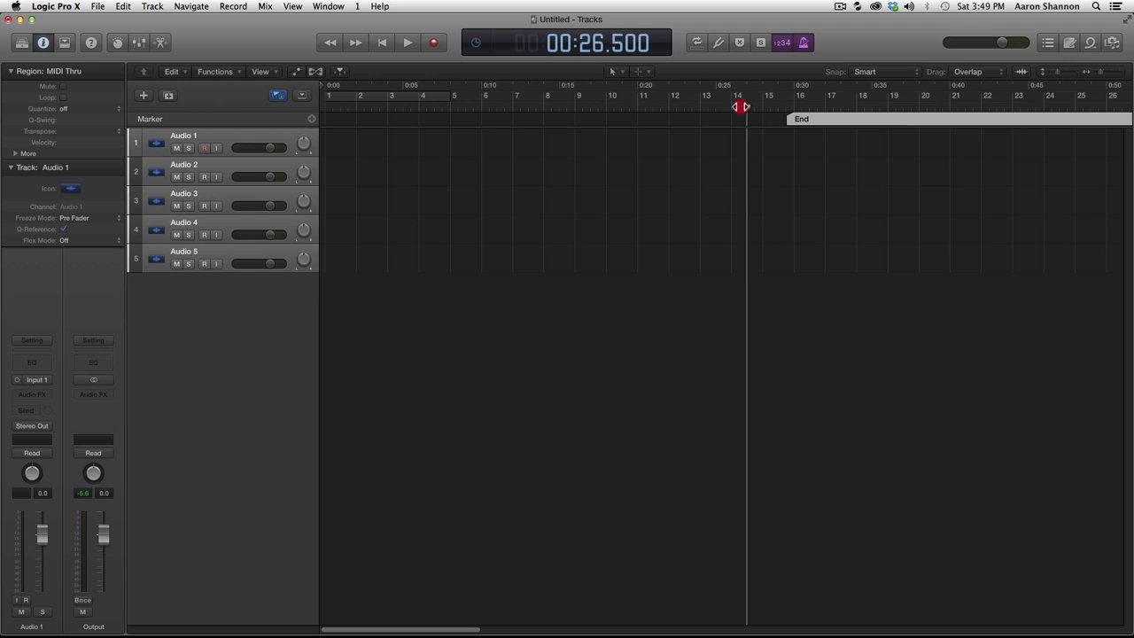
Step: Drag the playhead back to the project start at 00:00.000
click(675, 108)
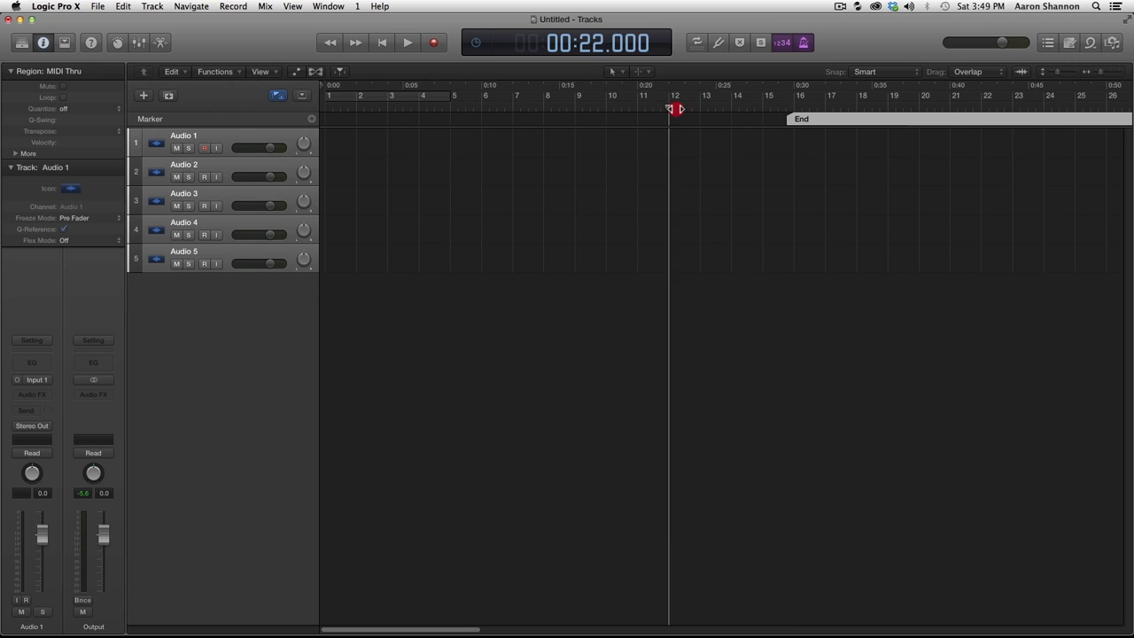
drag(675, 108, 785, 108)
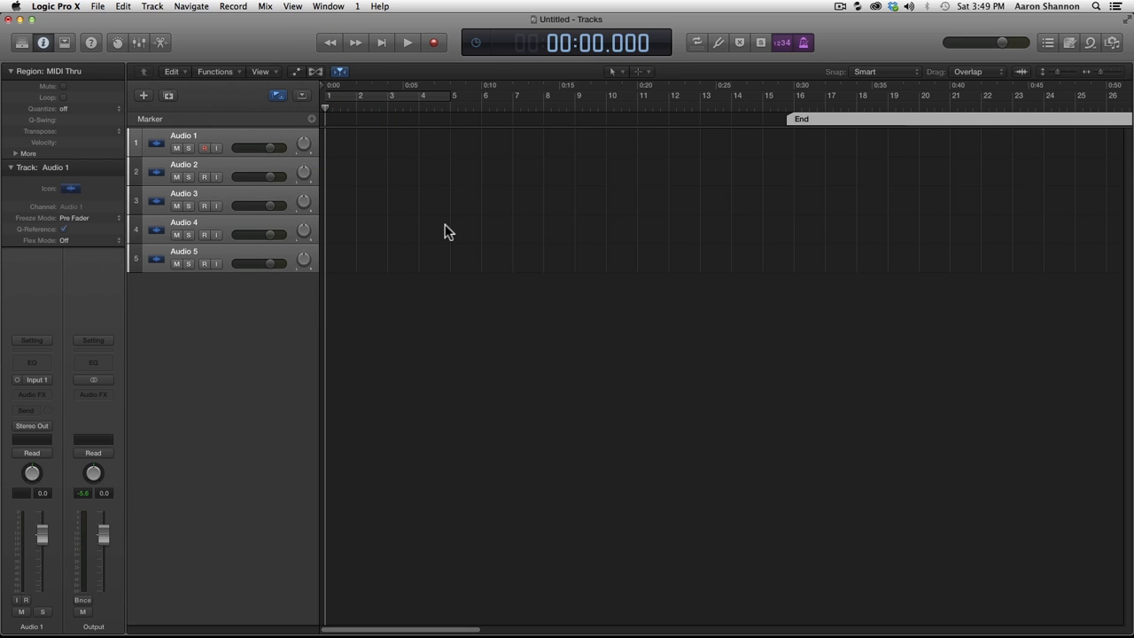
Step: Create a Start marker at 0 s and name the 7 s and 18 s markers V1 and C1
key(option)
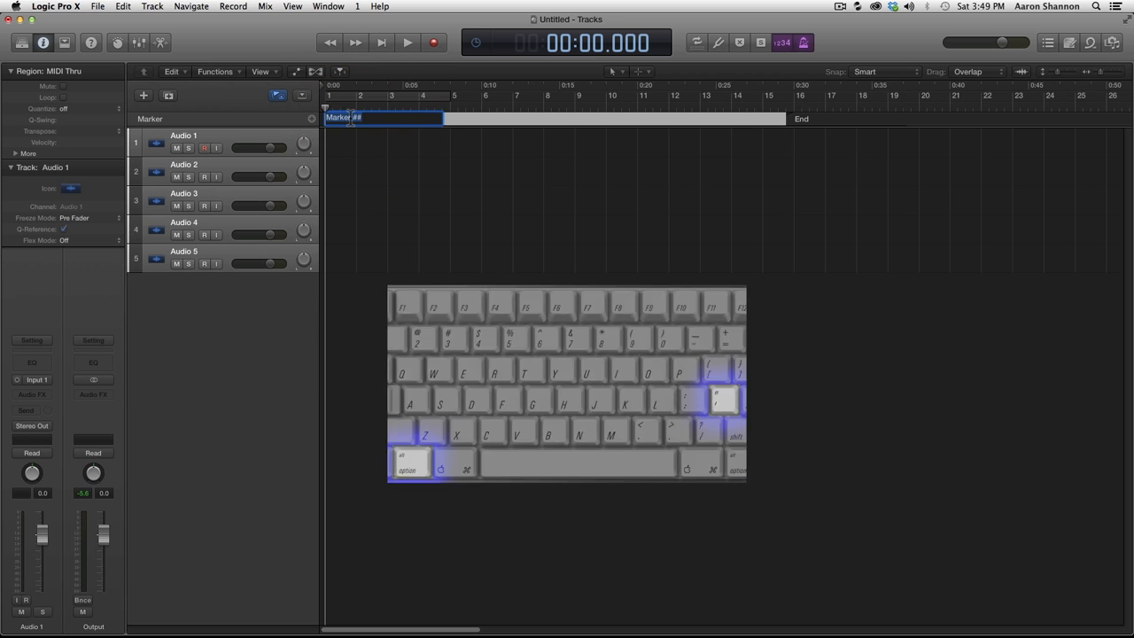
text(Start)
key(return)
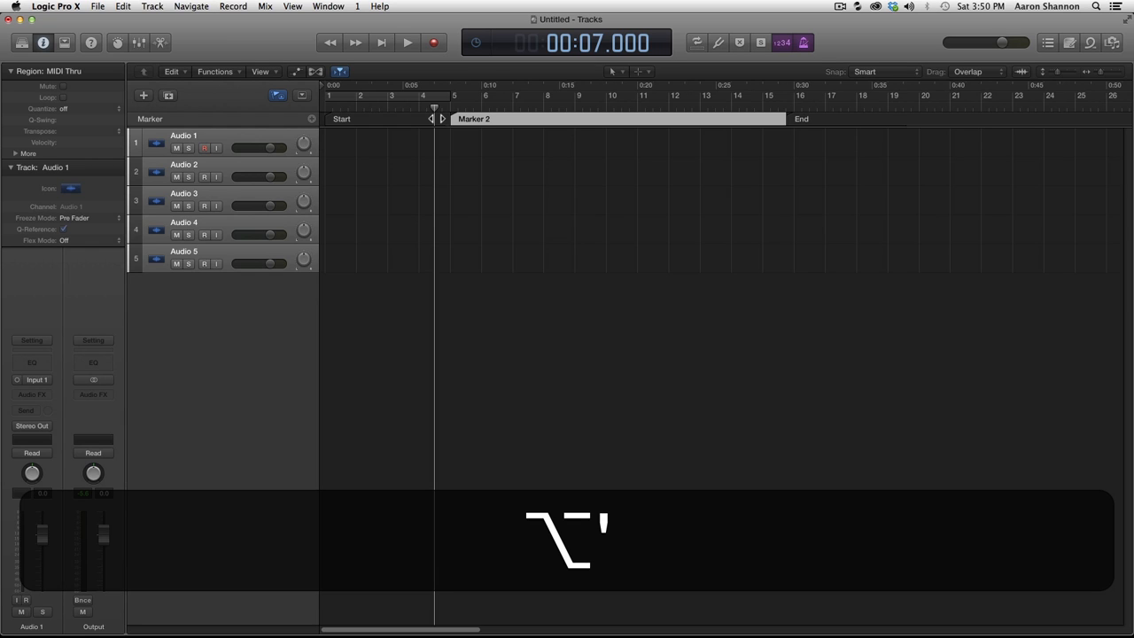
double_click(475, 118)
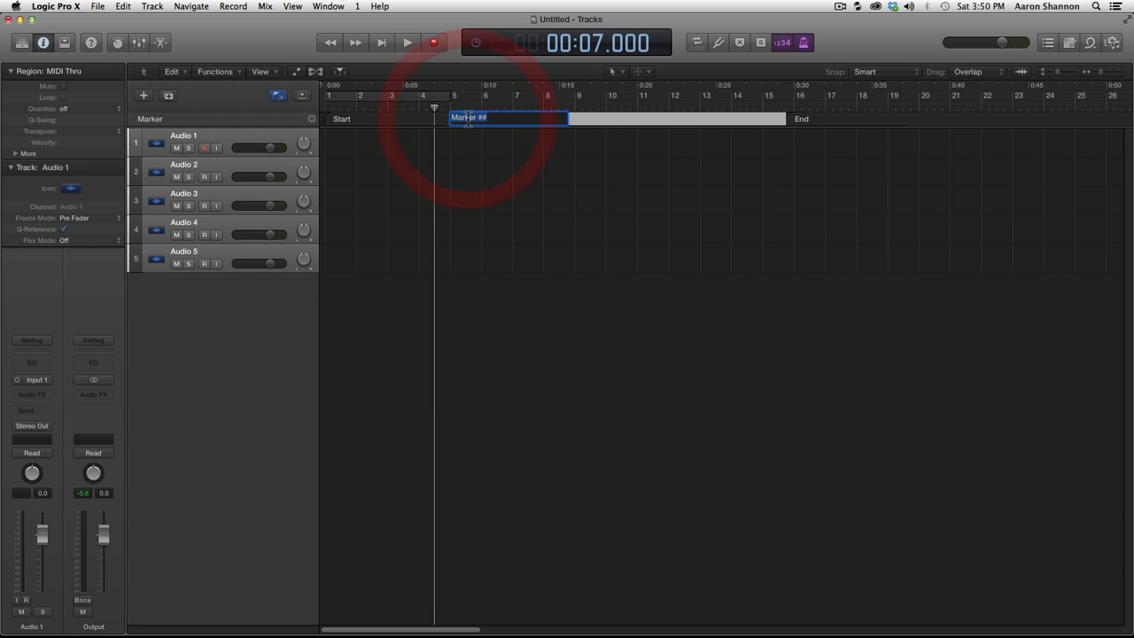
text(V1)
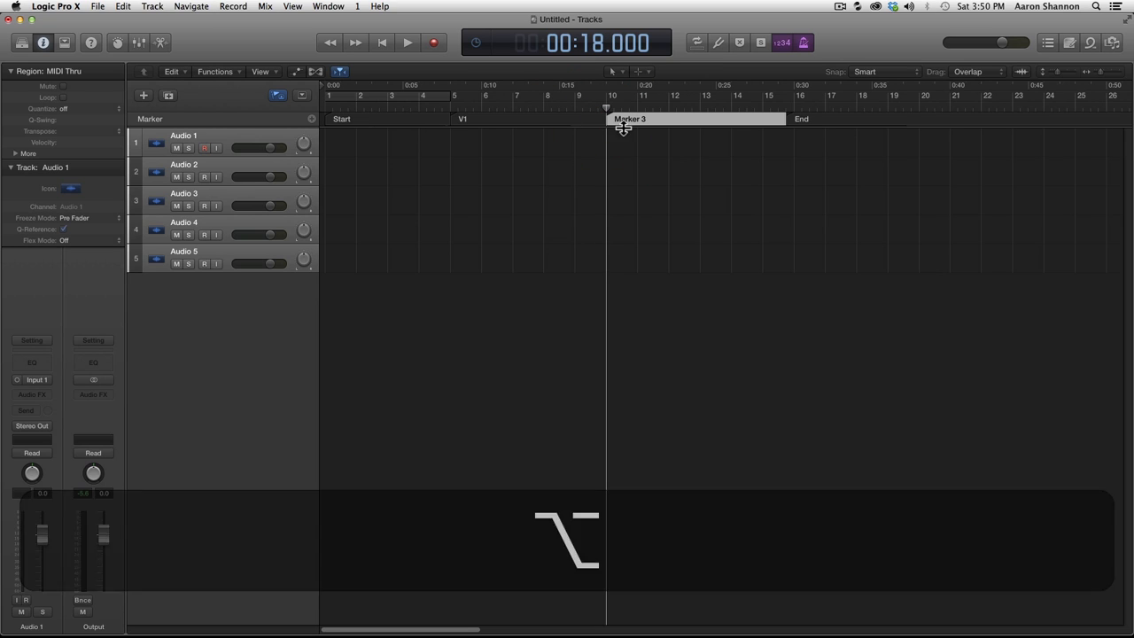
double_click(629, 119)
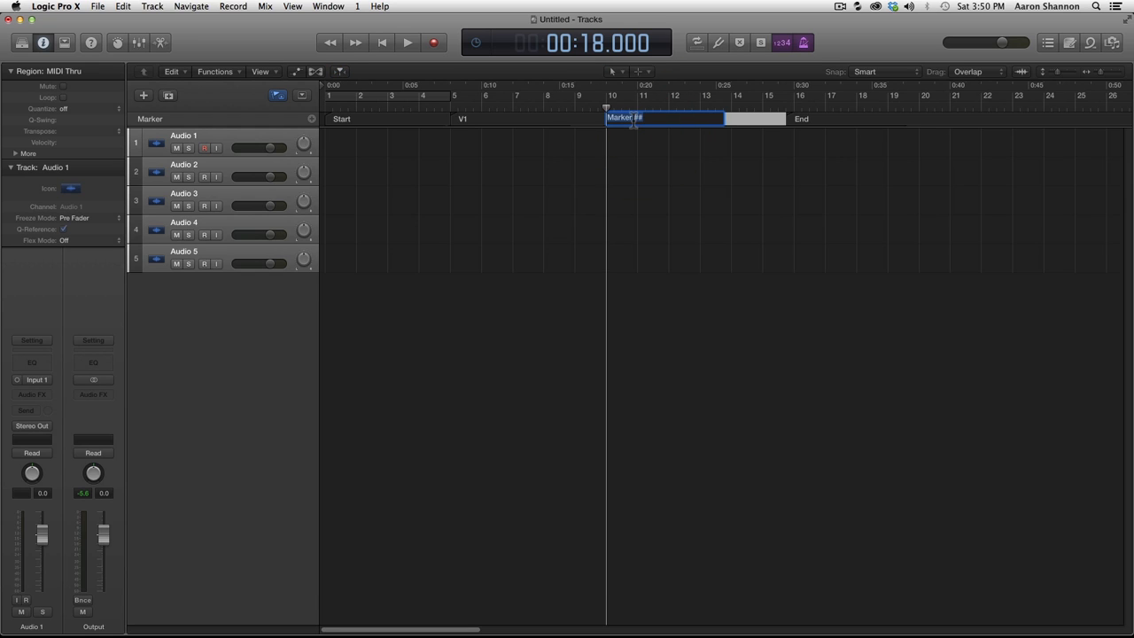
text(C1)
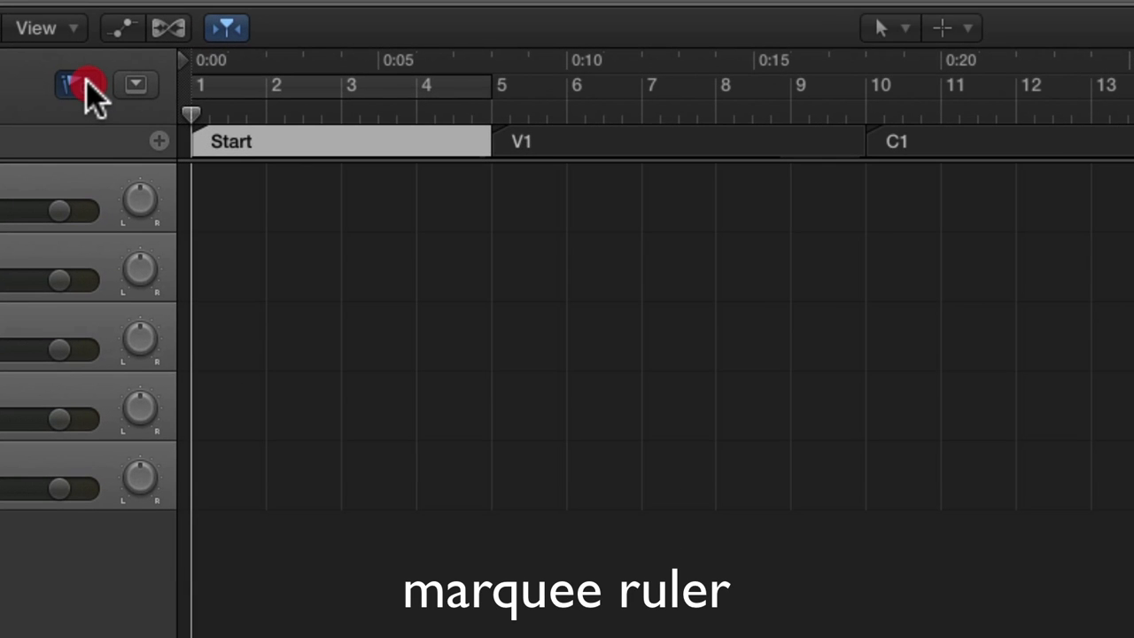
Step: Display the marquee ruler above the tracks, keeping the Start, V1, C1 and End markers in place
click(39, 29)
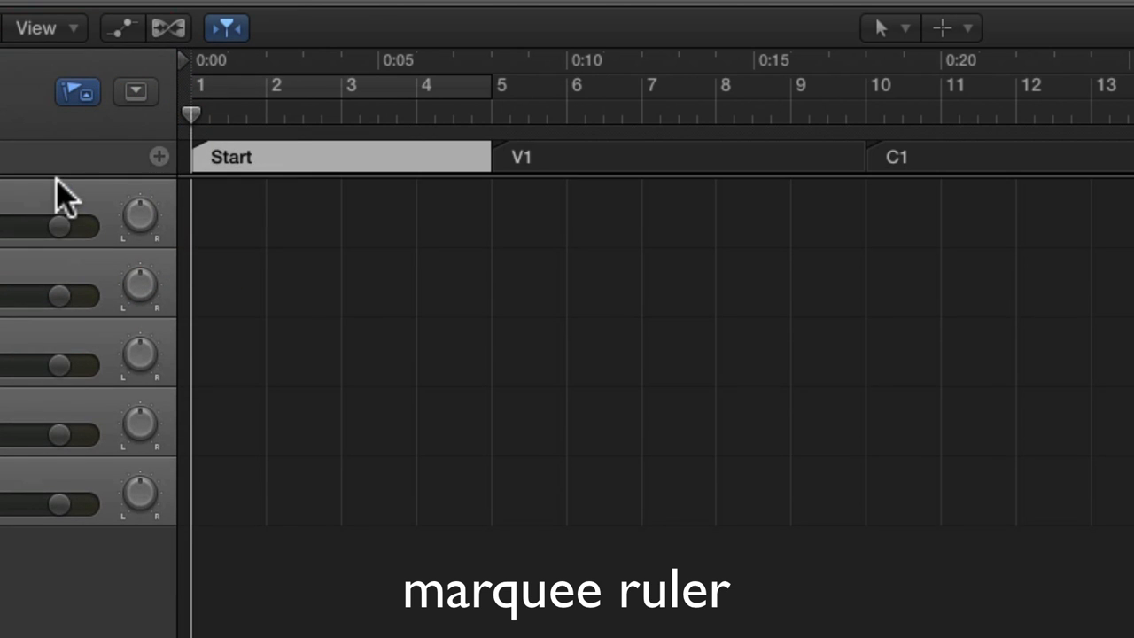
mouse_move(429, 156)
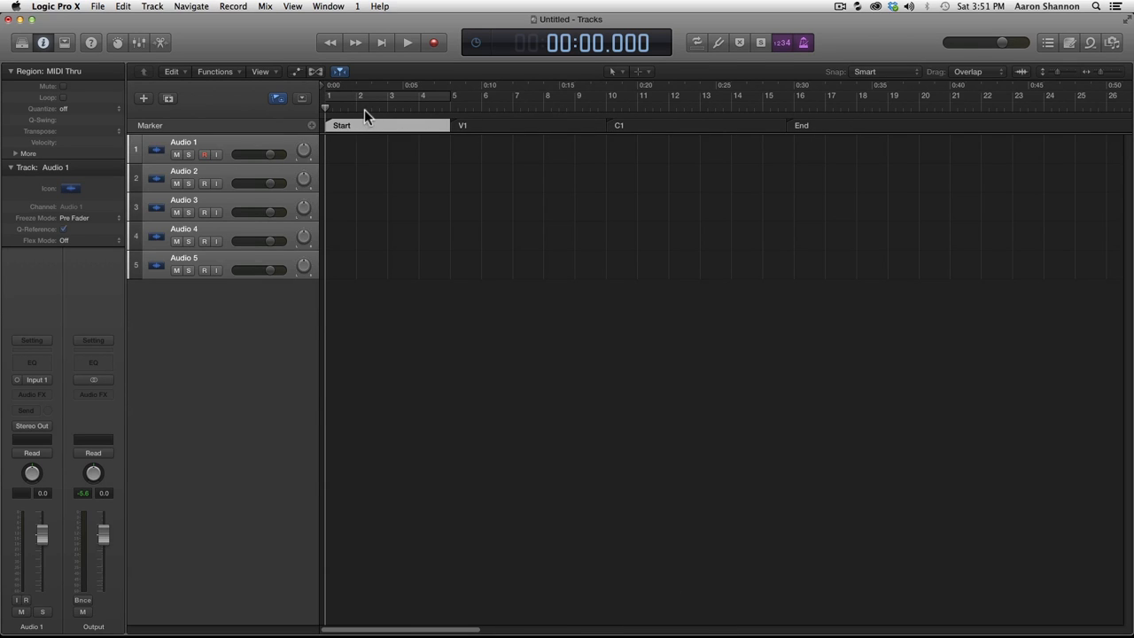
mouse_move(482, 121)
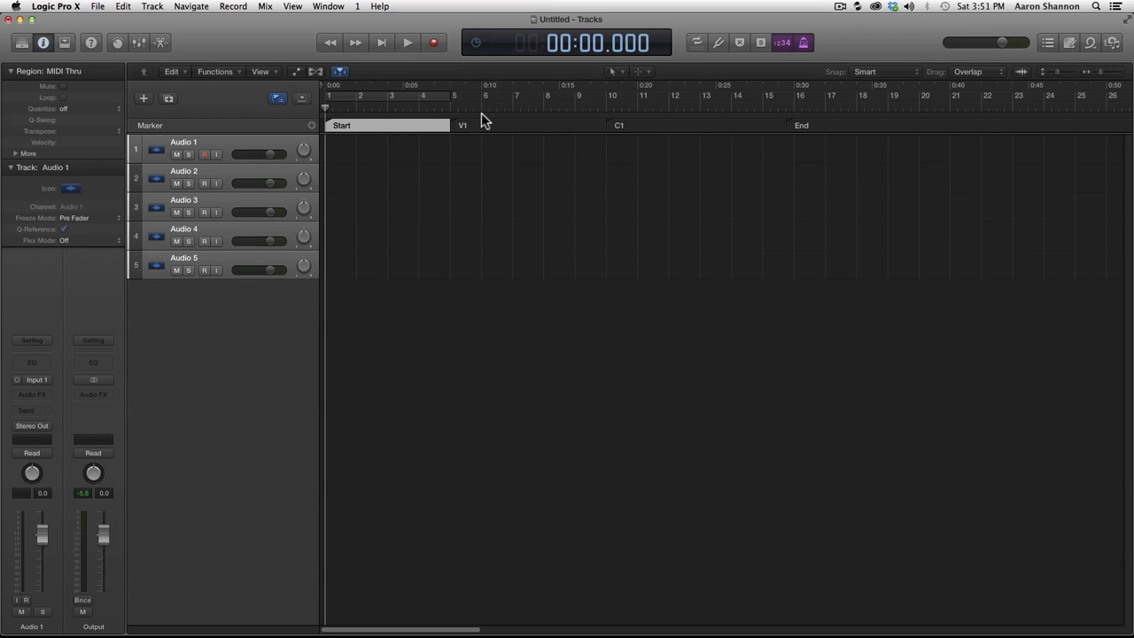
mouse_move(521, 304)
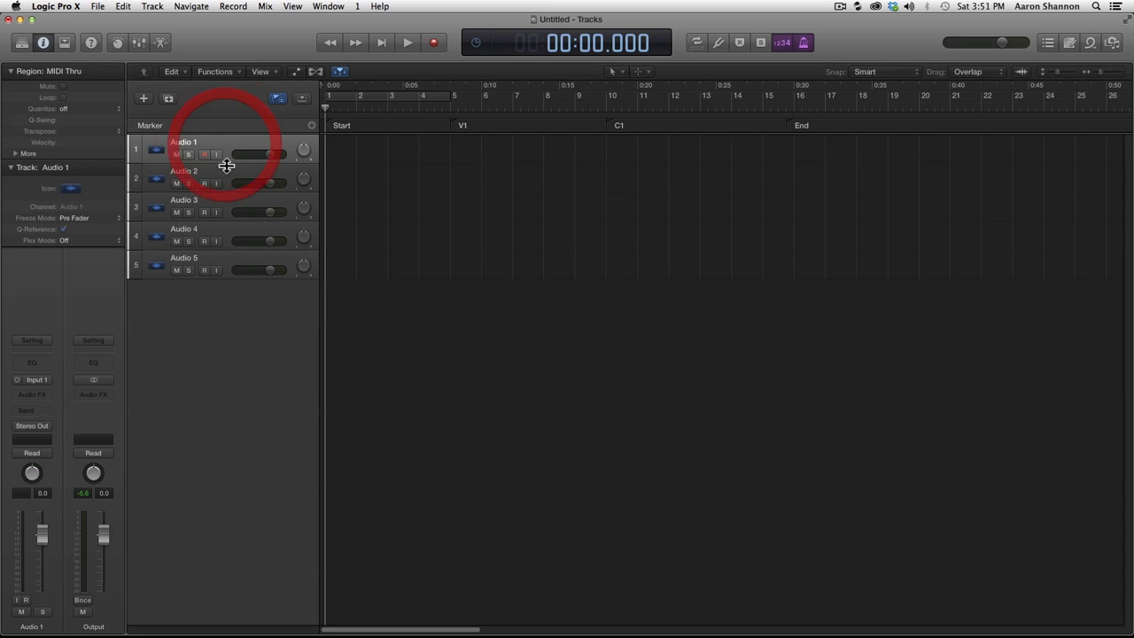
click(186, 170)
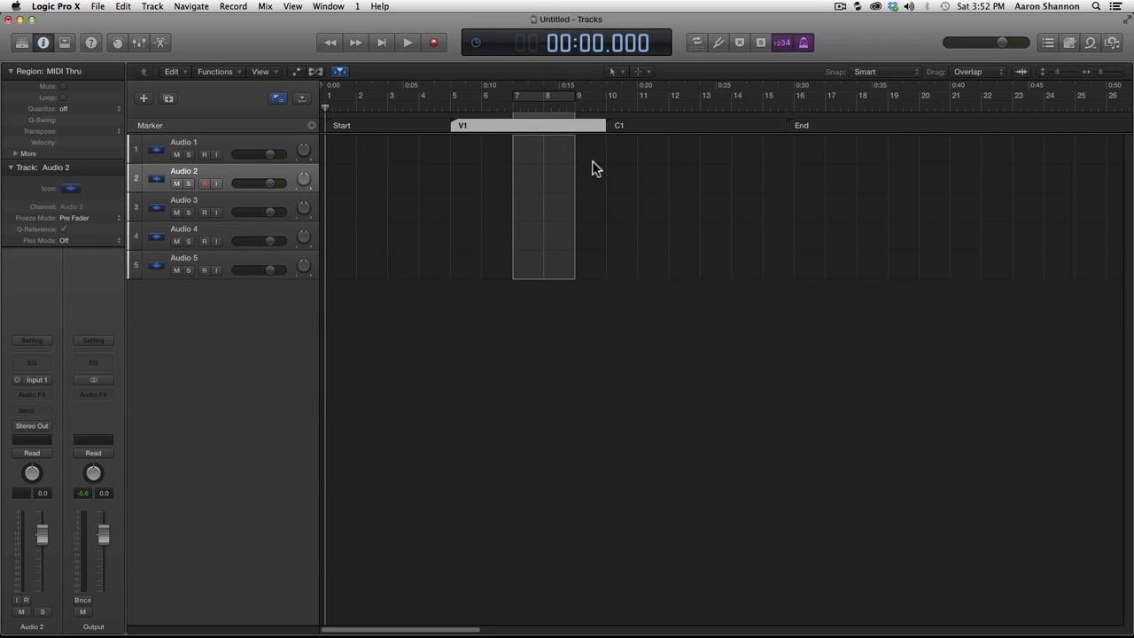
mouse_move(592, 163)
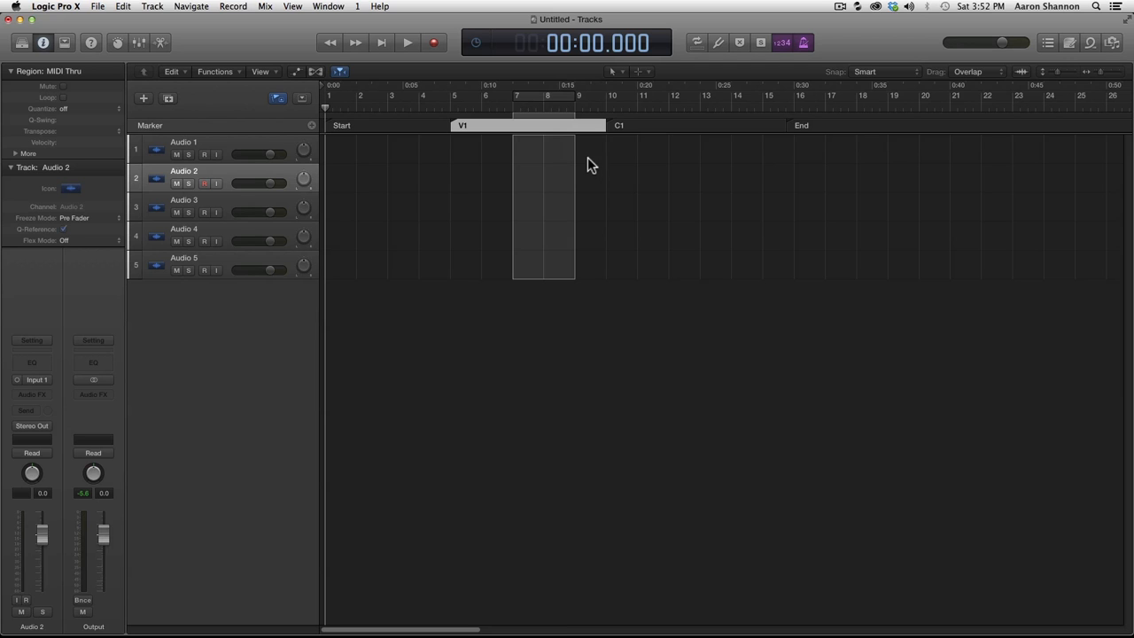